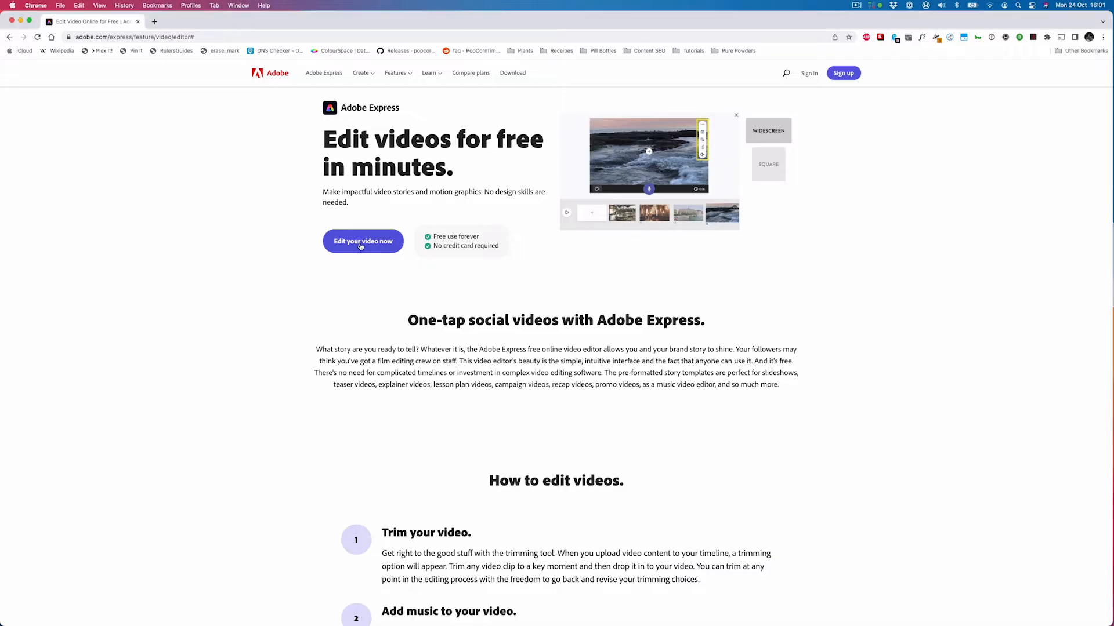
Start a new video, title it 'Project 1', and continue to the templates
{"action": "left_click", "coordinate": [363, 241]}
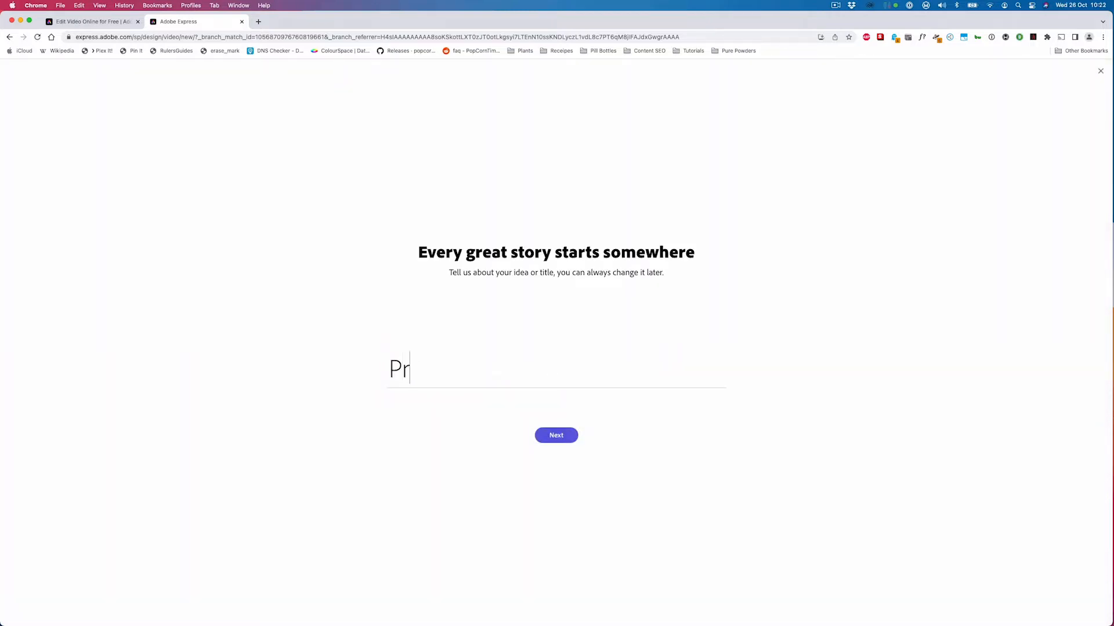
{"action": "type", "text": "oject 1"}
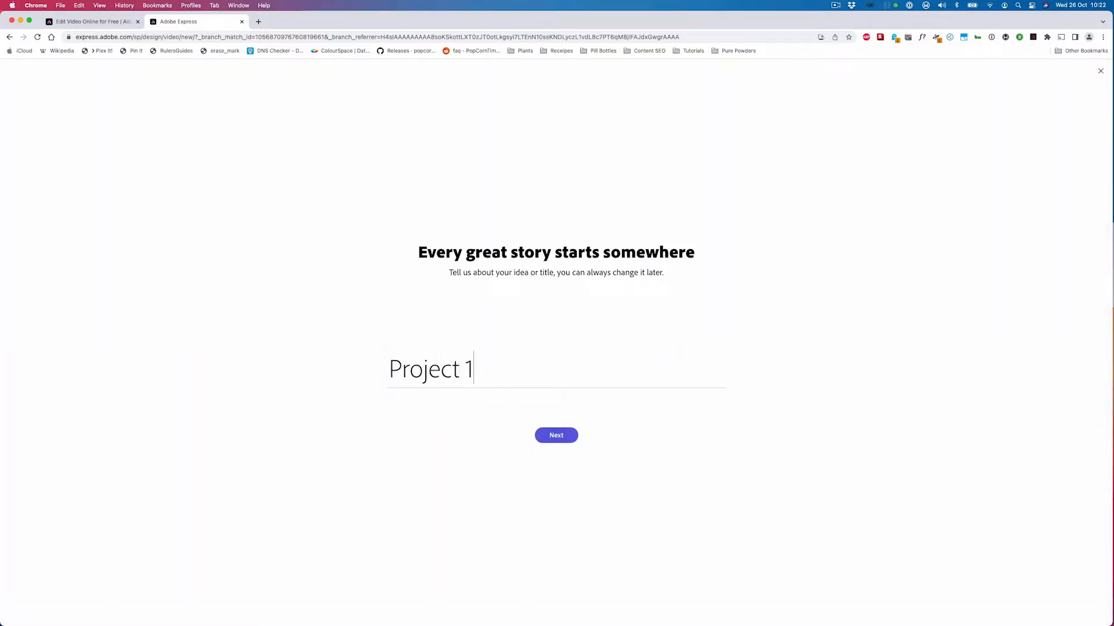
{"action": "left_click", "coordinate": [556, 435]}
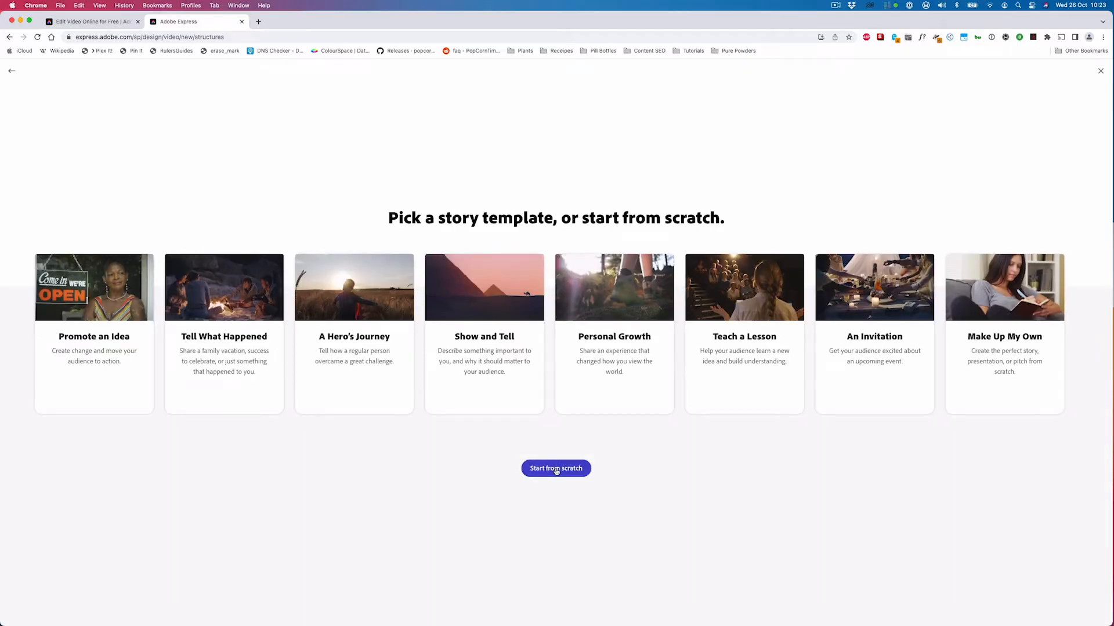
Start from scratch, then add a second slide and delete it again
{"action": "left_click", "coordinate": [555, 468]}
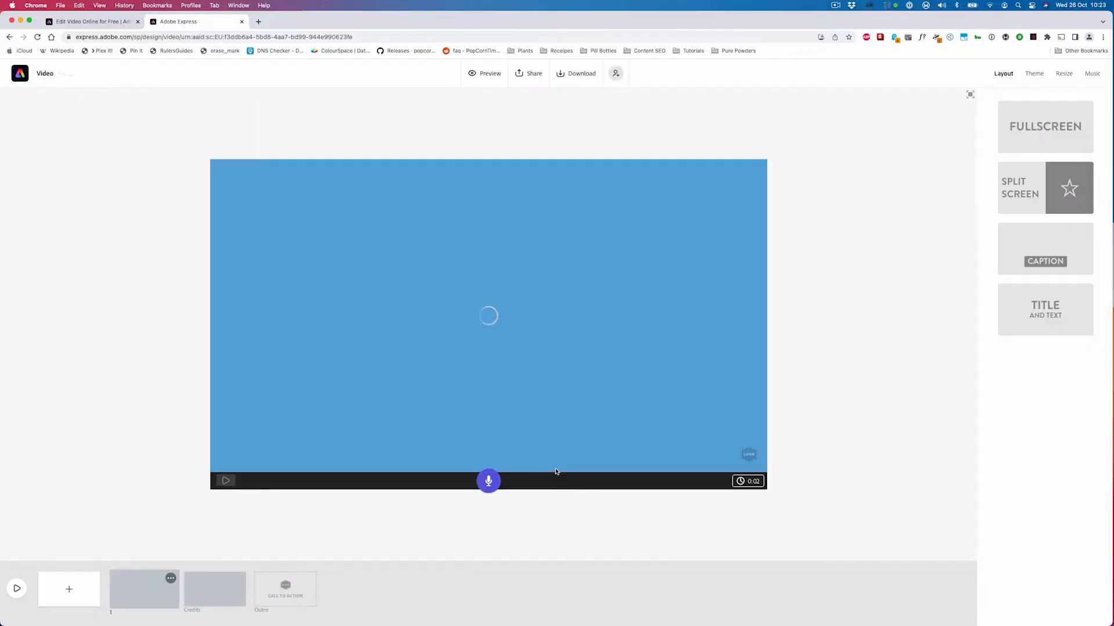
{"action": "left_click", "coordinate": [214, 589]}
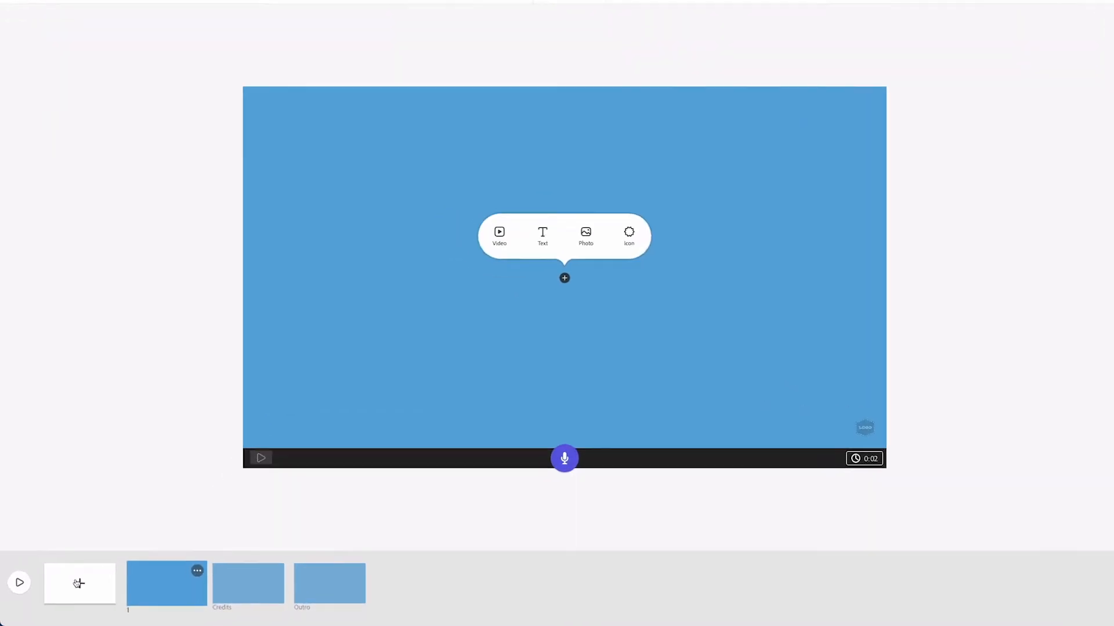
{"action": "left_click", "coordinate": [79, 583]}
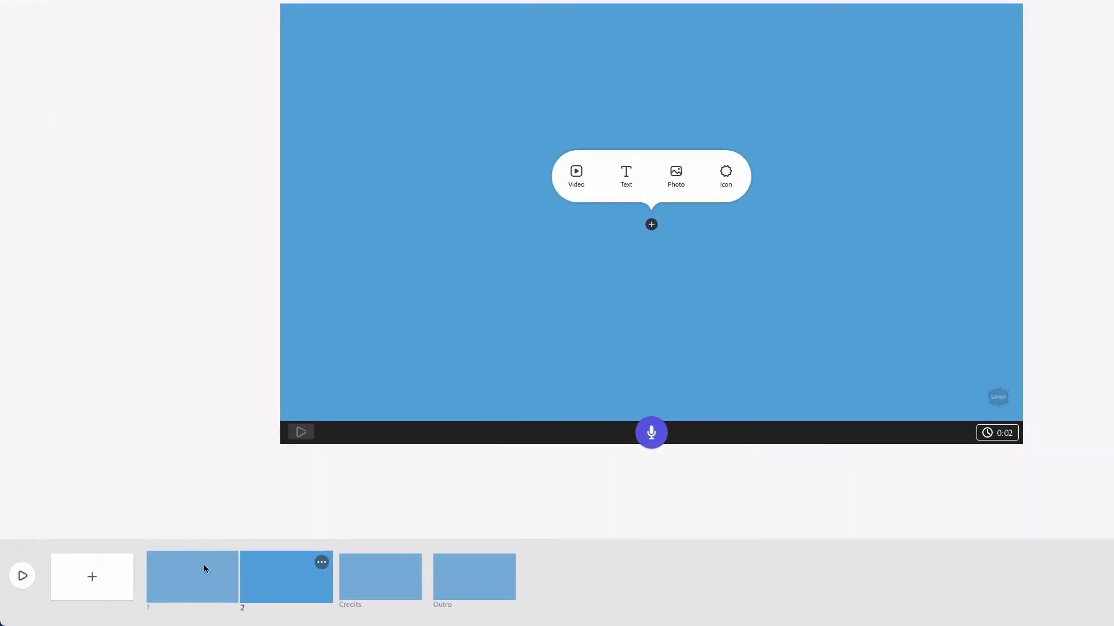
{"action": "left_click", "coordinate": [321, 562]}
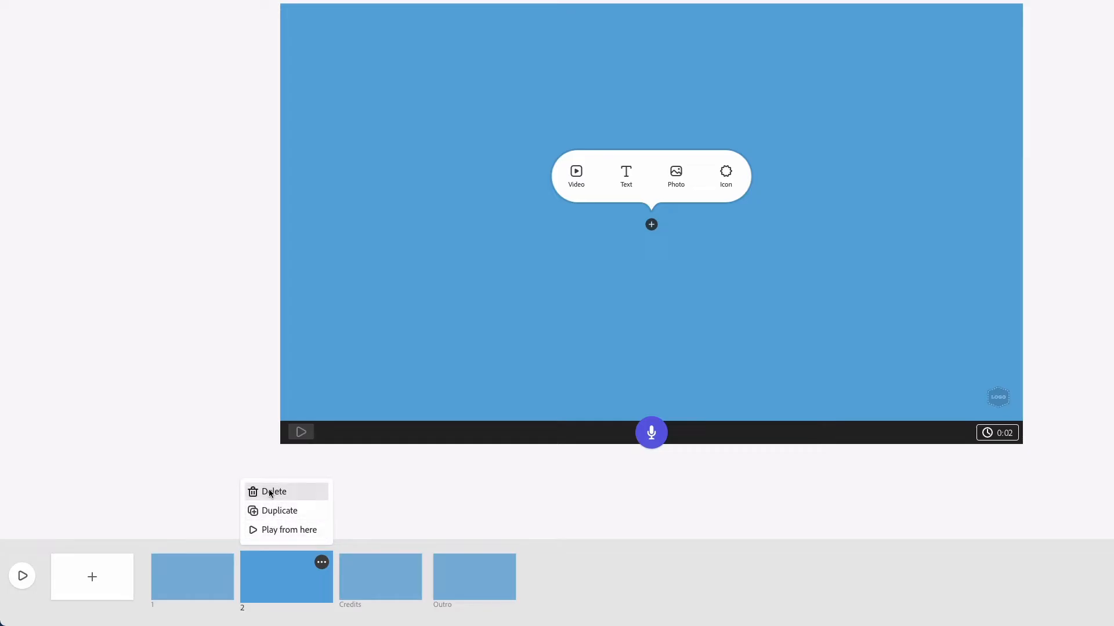
{"action": "left_click", "coordinate": [273, 492]}
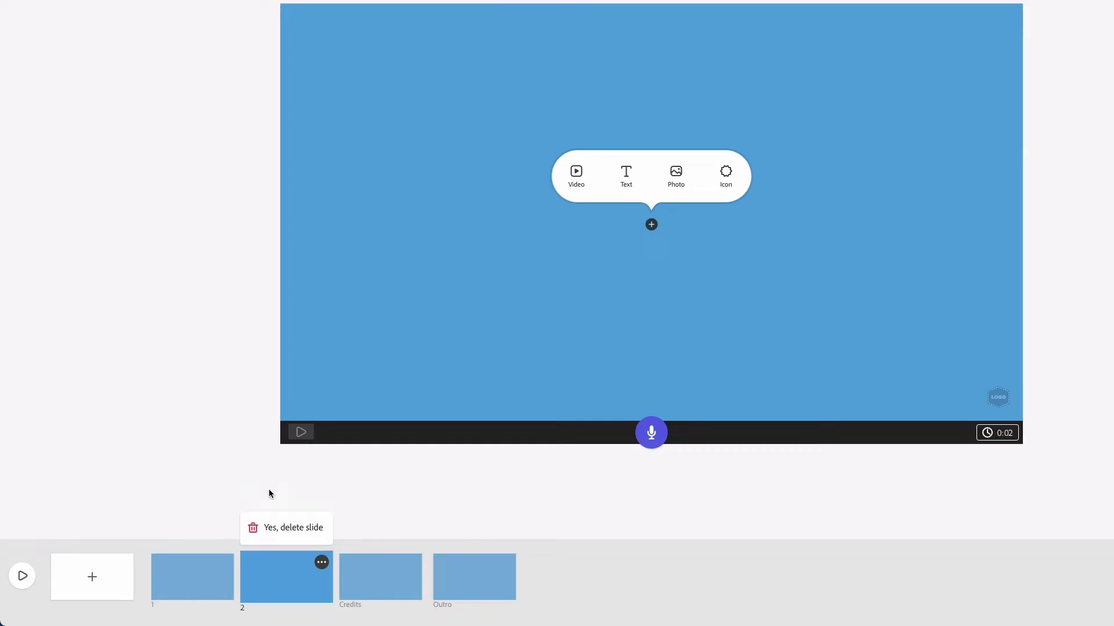
{"action": "left_click", "coordinate": [285, 527]}
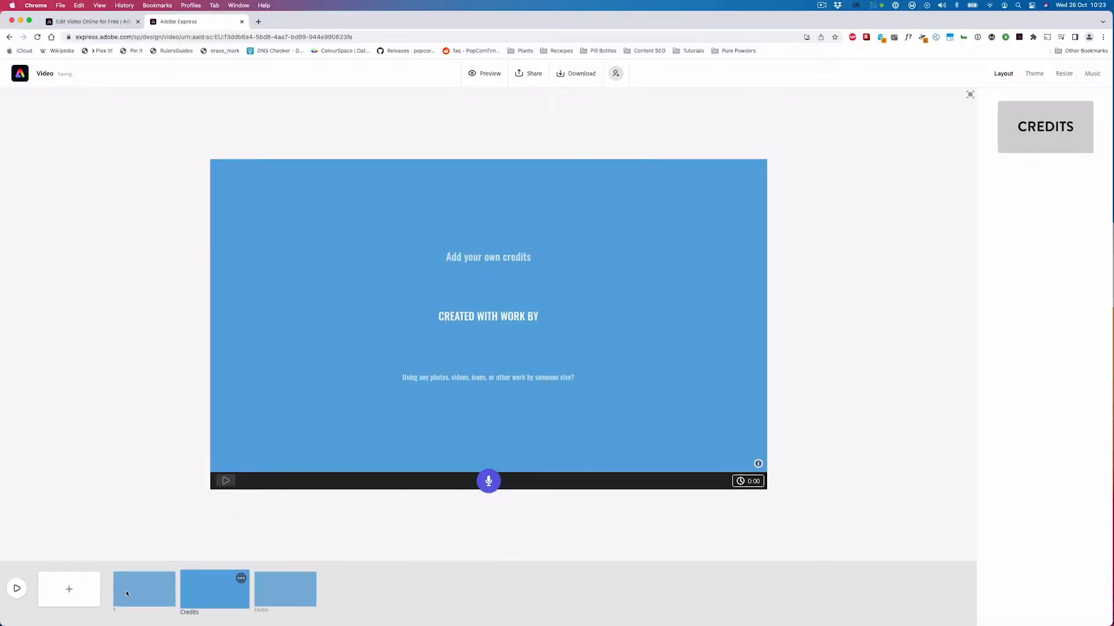
Load the second pexels ocean clip from local files into slide 1's trimmer
{"action": "left_click", "coordinate": [144, 589]}
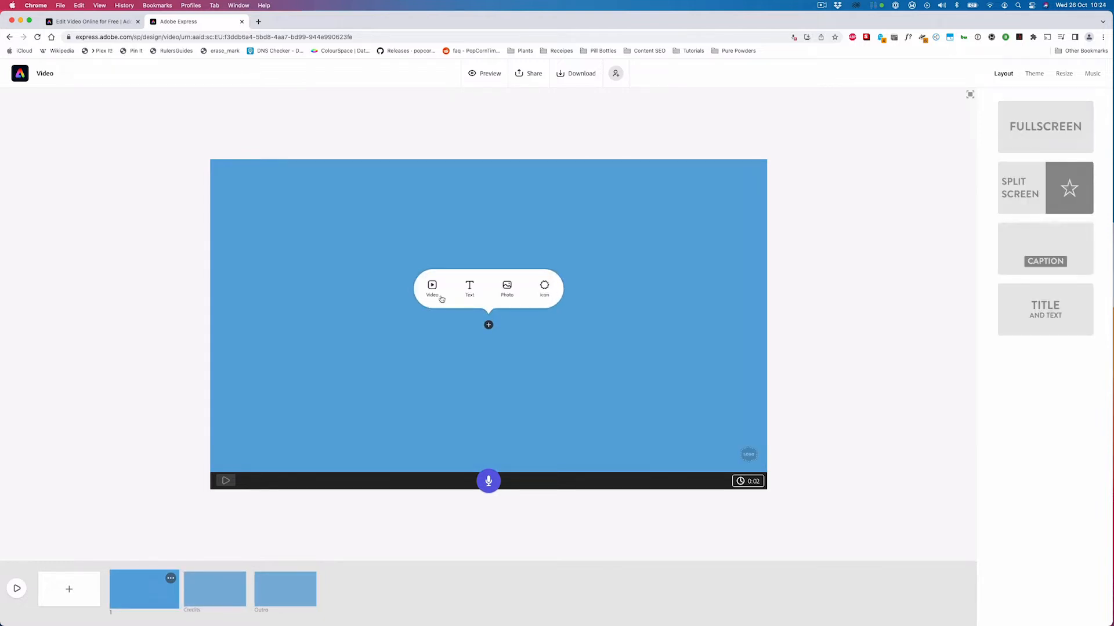
{"action": "mouse_move", "coordinate": [431, 289]}
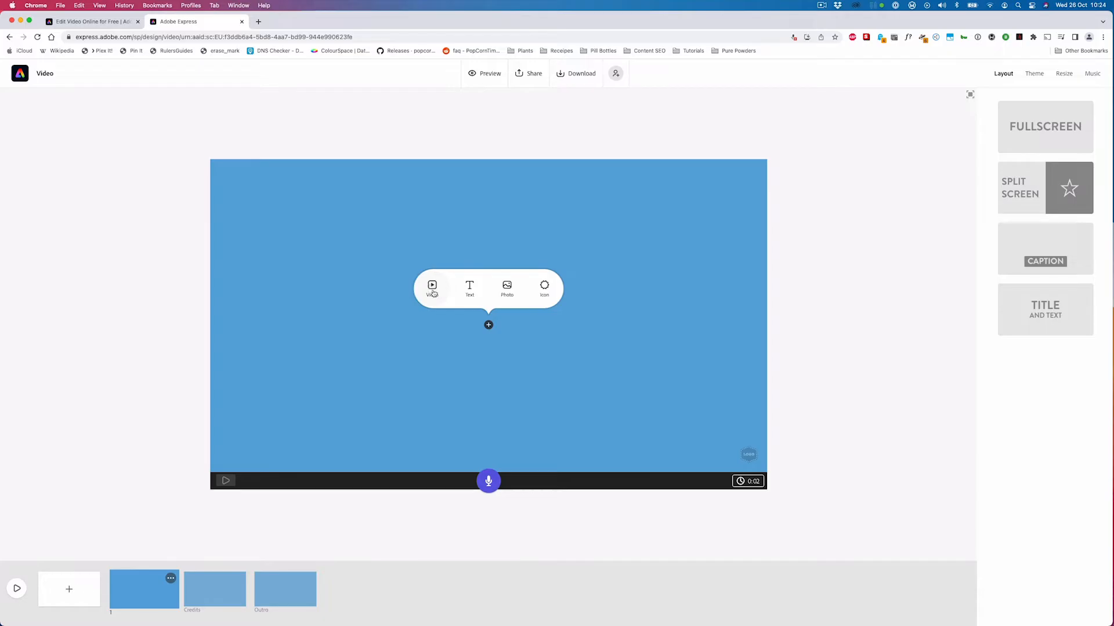
{"action": "left_click", "coordinate": [432, 289]}
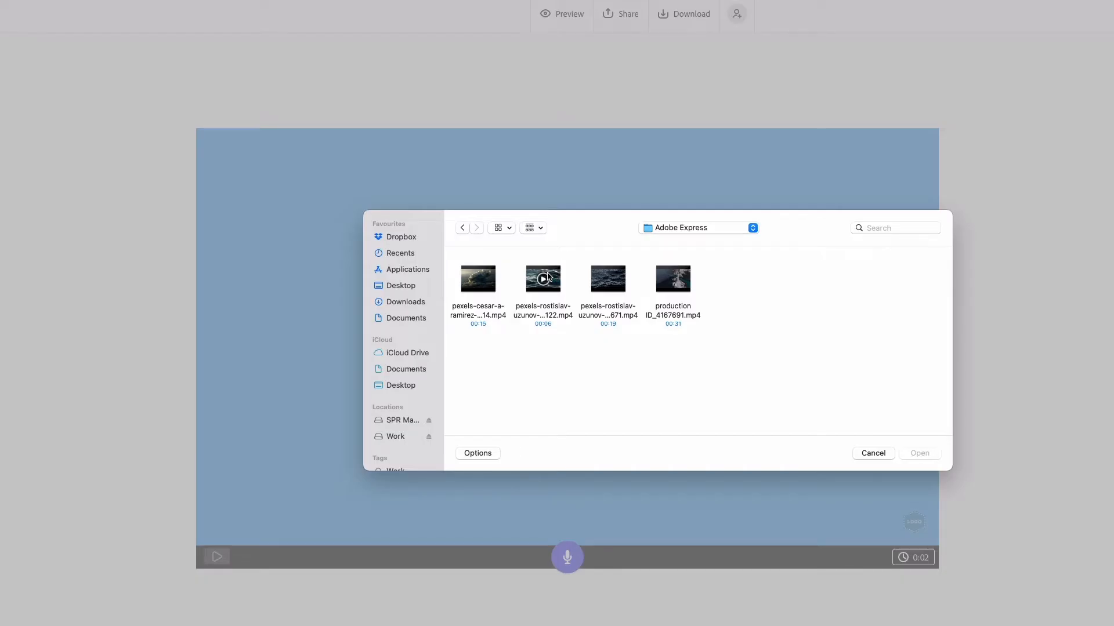
{"action": "left_click", "coordinate": [543, 278]}
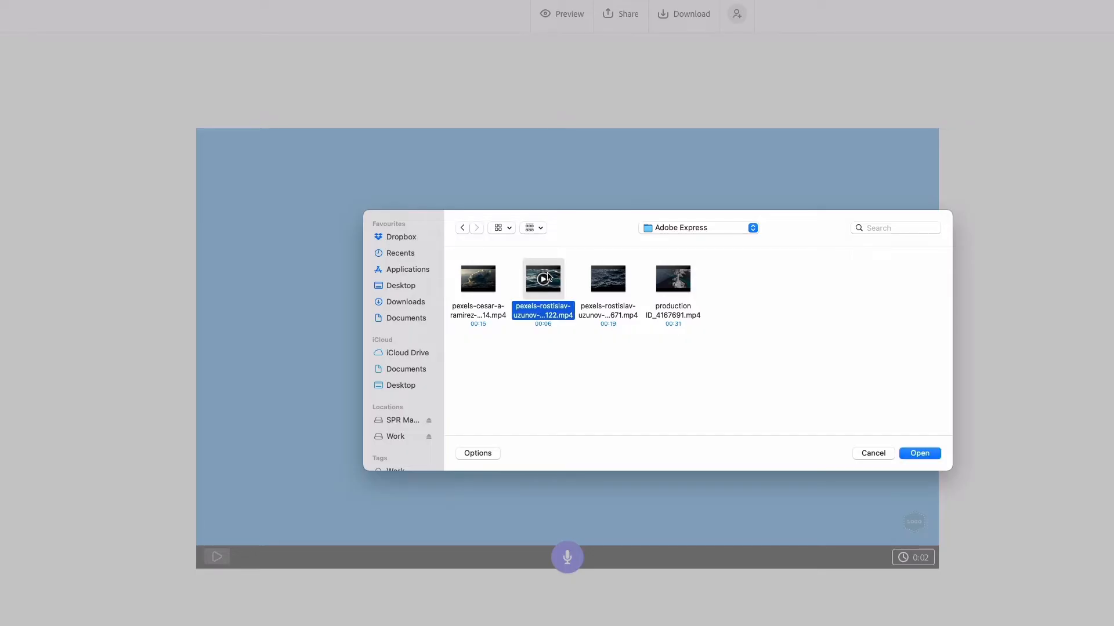
{"action": "left_click", "coordinate": [919, 453]}
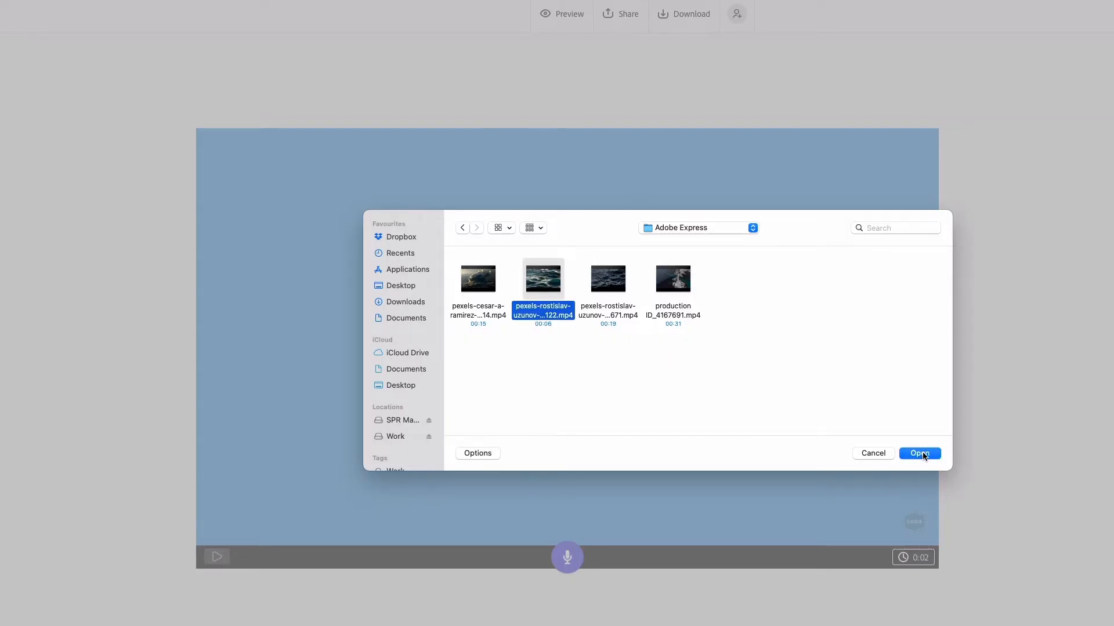
{"action": "left_click", "coordinate": [919, 453]}
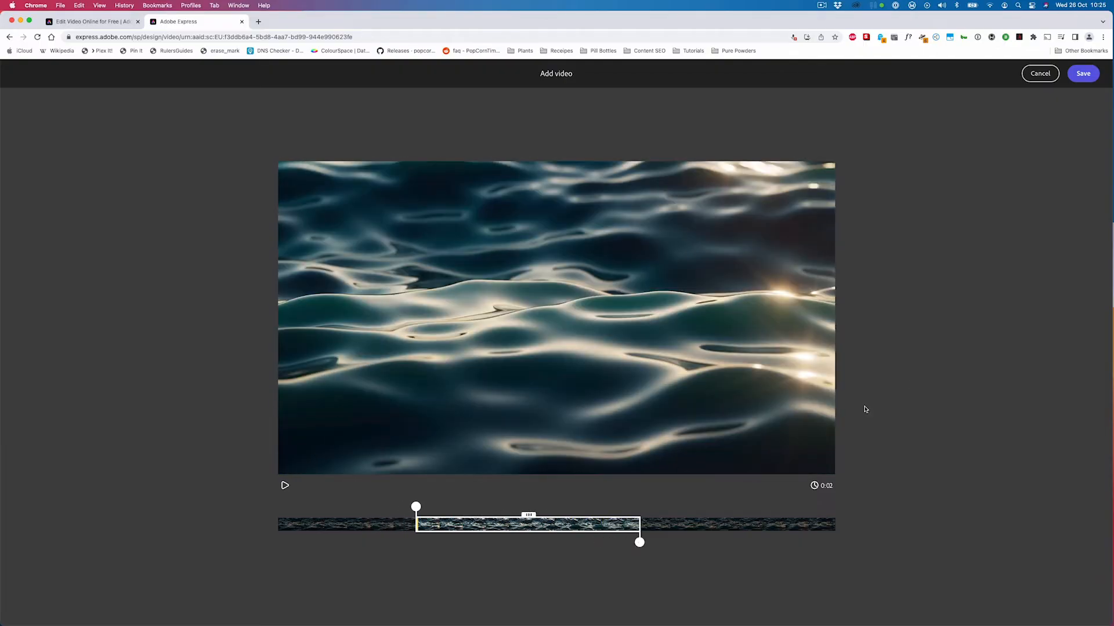
Save the trimmed clip and dismiss the microphone permissions notice
{"action": "left_click", "coordinate": [1083, 73]}
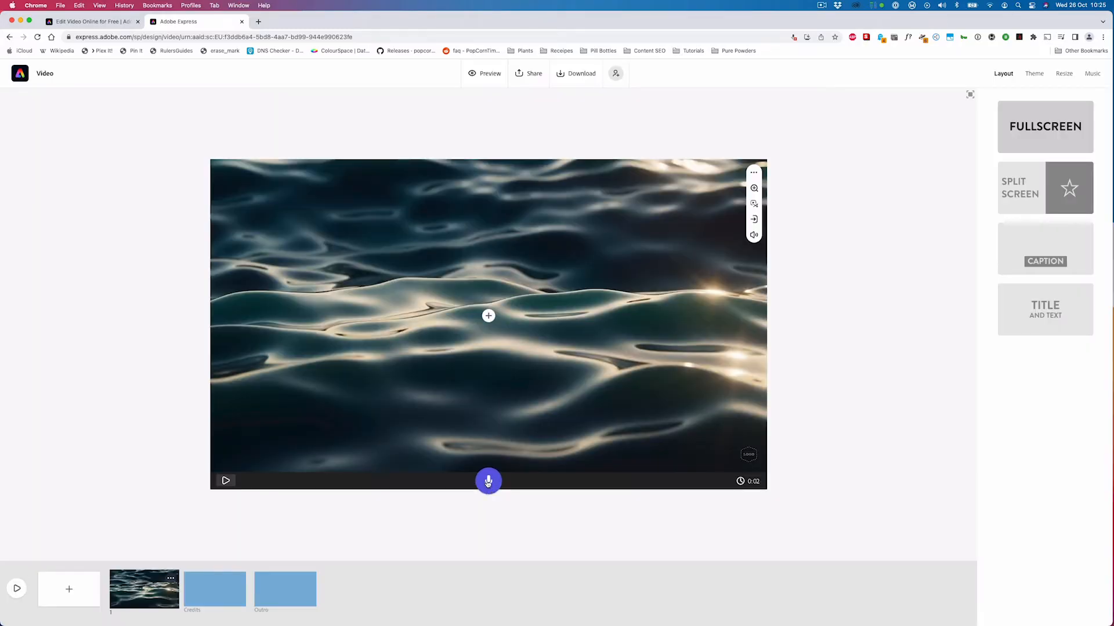
{"action": "left_click", "coordinate": [488, 481]}
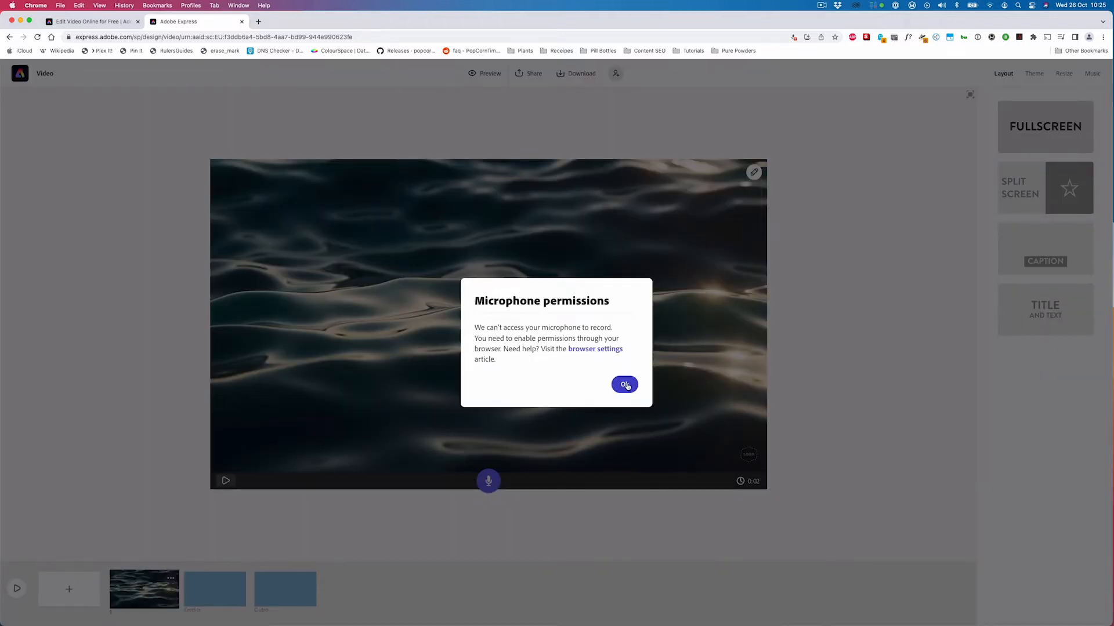
{"action": "left_click", "coordinate": [623, 385]}
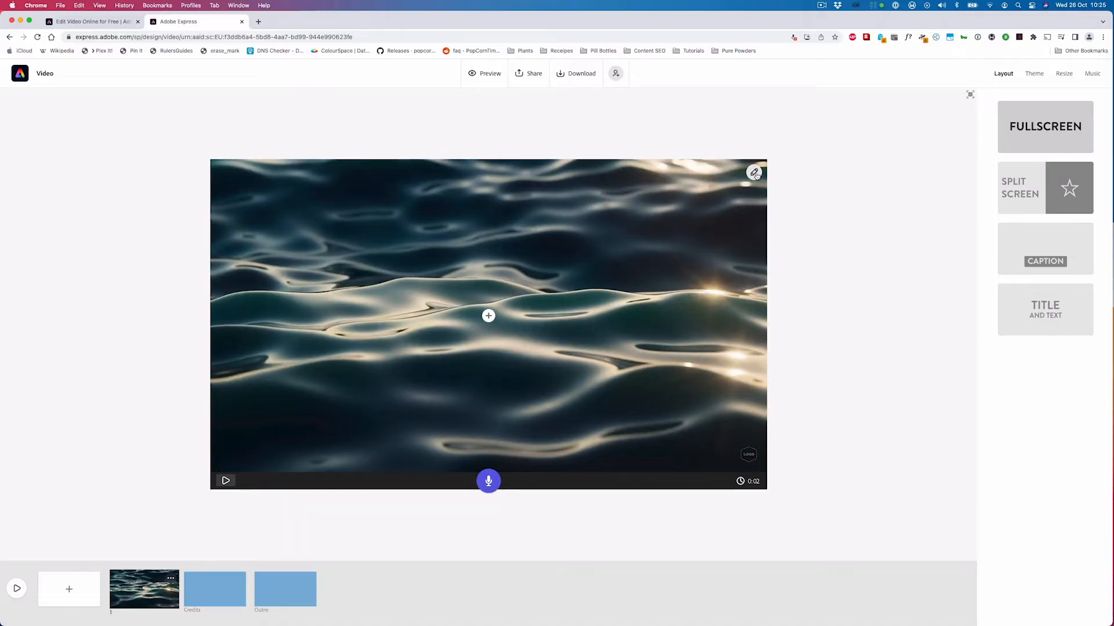
Choose a new sound level from the ocean clip's volume options
{"action": "left_click", "coordinate": [1044, 127]}
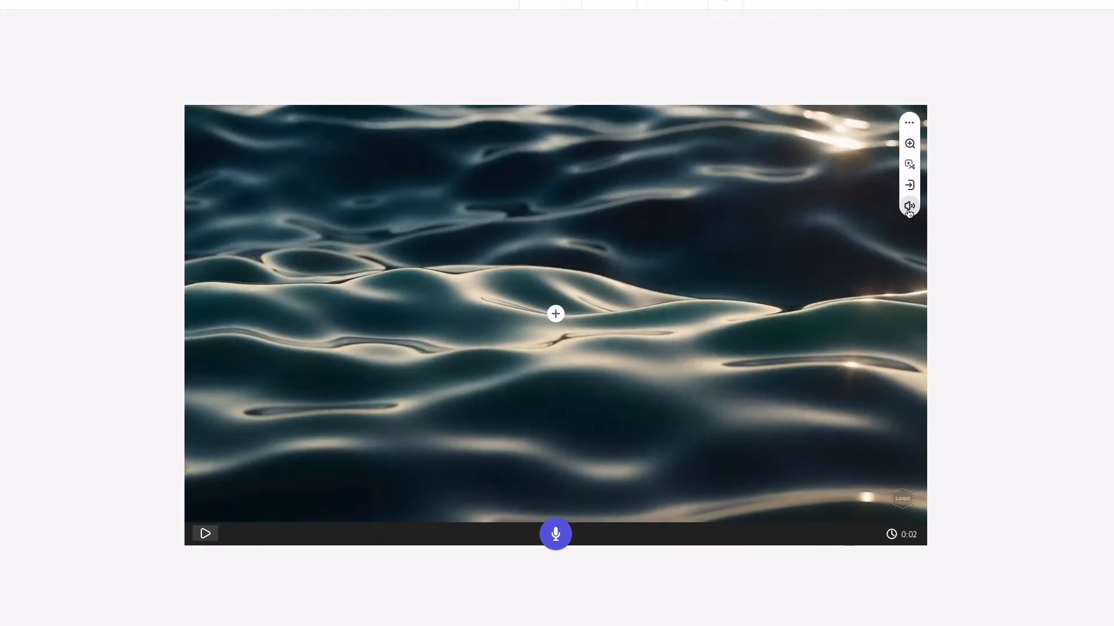
{"action": "left_click", "coordinate": [909, 206]}
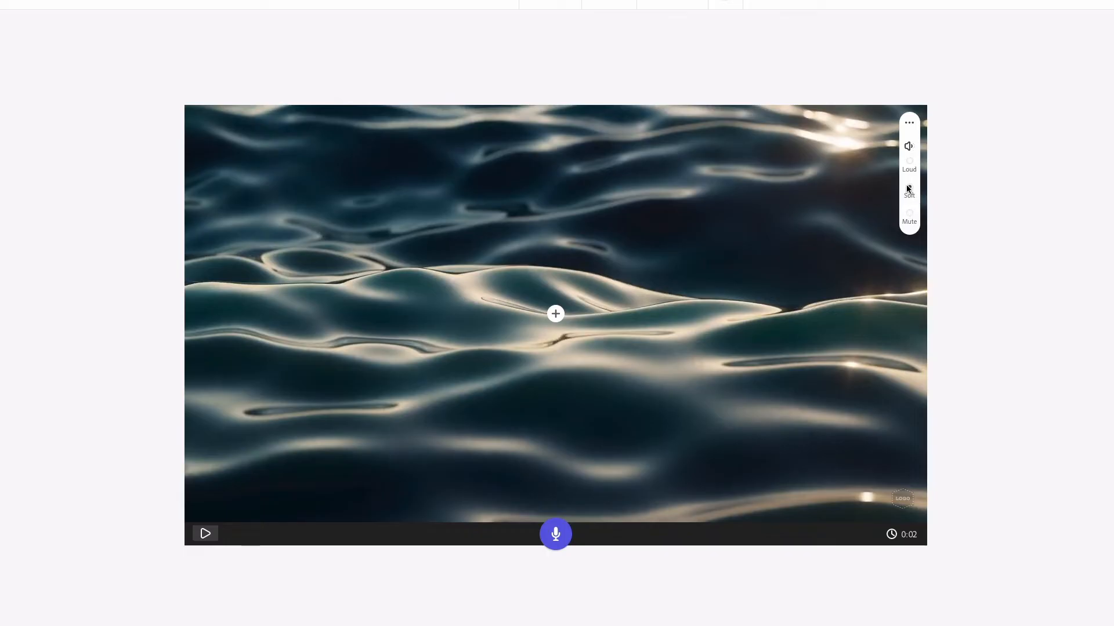
{"action": "left_click", "coordinate": [909, 123]}
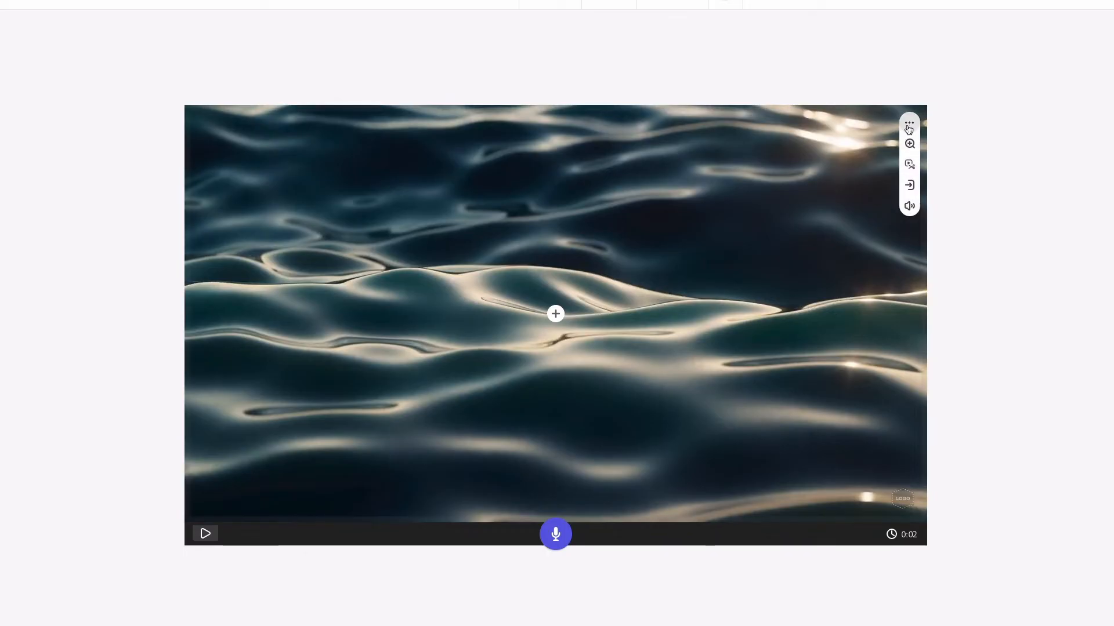
Continue the ocean clip onto a new second slide and save it
{"action": "left_click", "coordinate": [909, 144]}
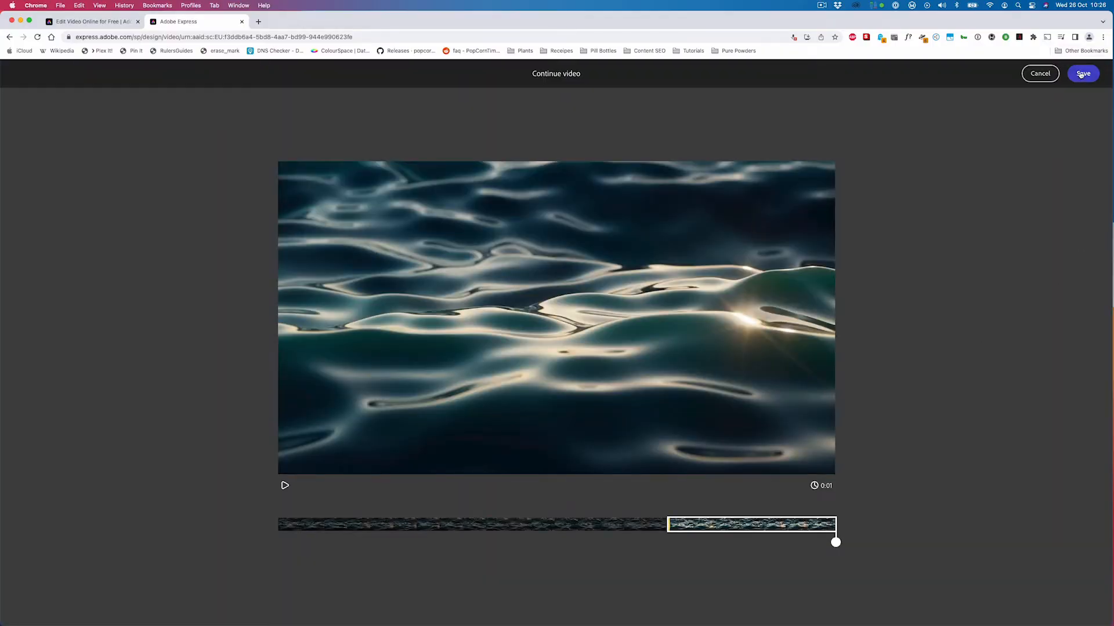
{"action": "left_click", "coordinate": [1082, 73]}
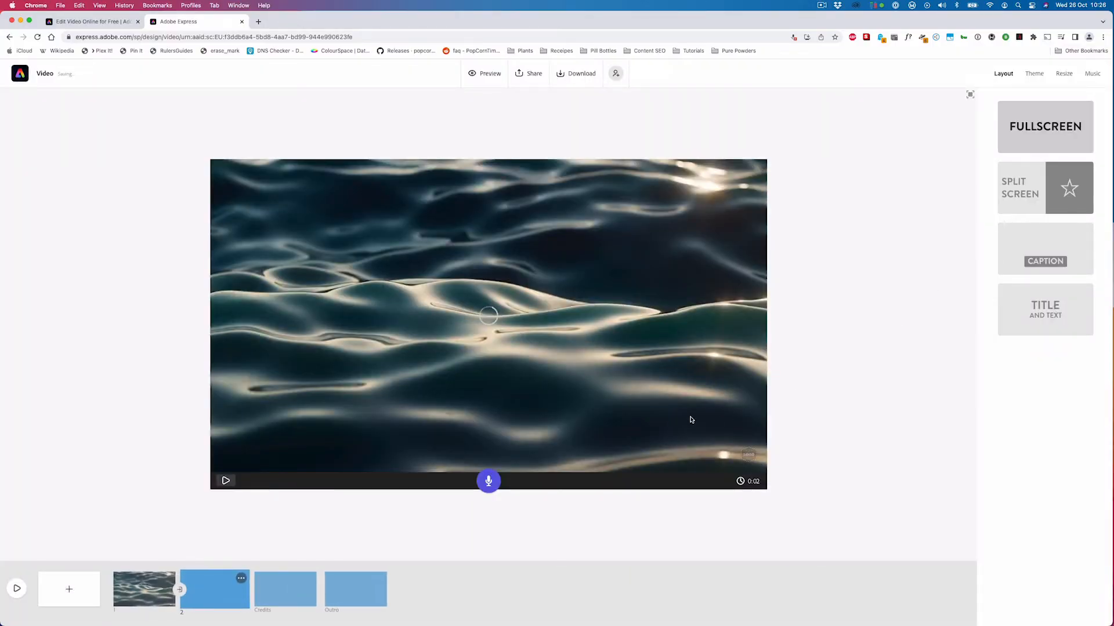
{"action": "left_click", "coordinate": [214, 589]}
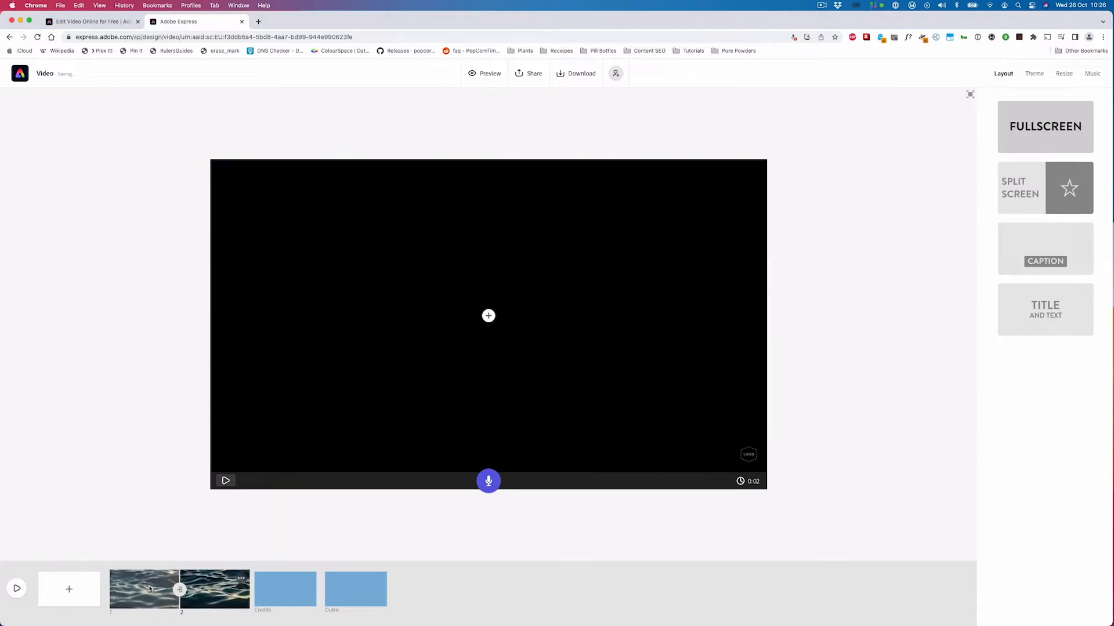
Add the title YOUR to slide 1, trying larger then smaller text sizes
{"action": "left_click", "coordinate": [488, 315]}
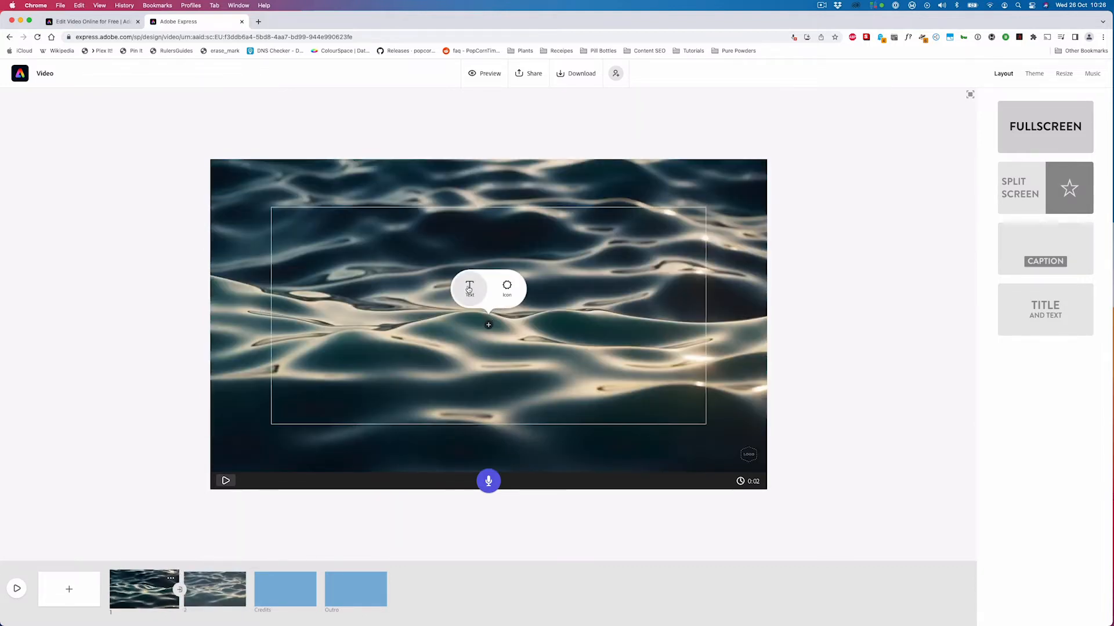
{"action": "left_click", "coordinate": [468, 286]}
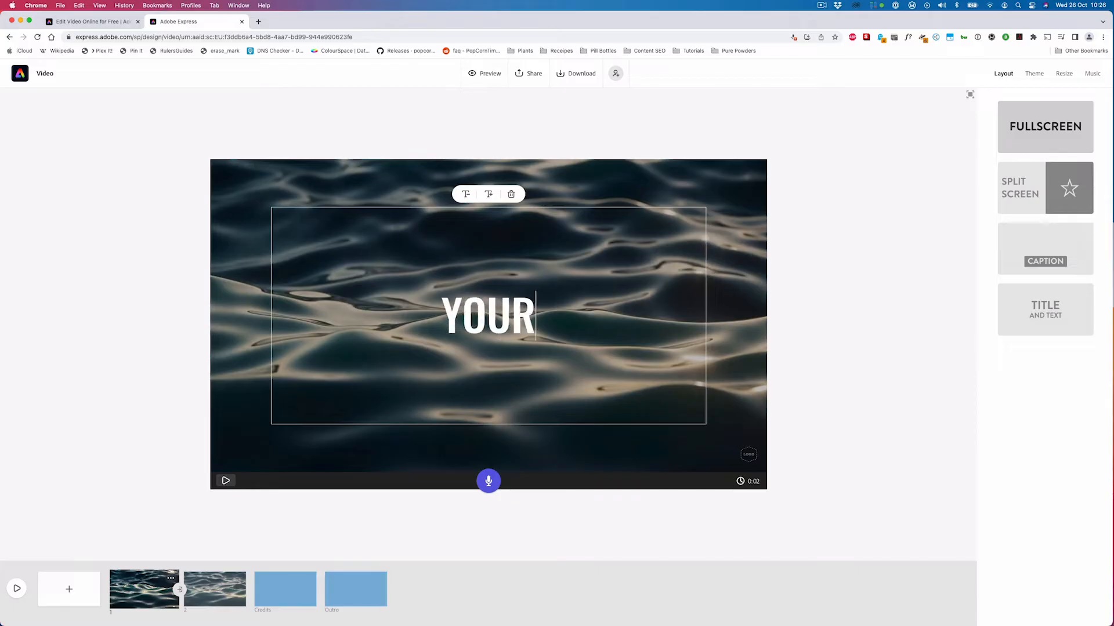
{"action": "left_click", "coordinate": [488, 194]}
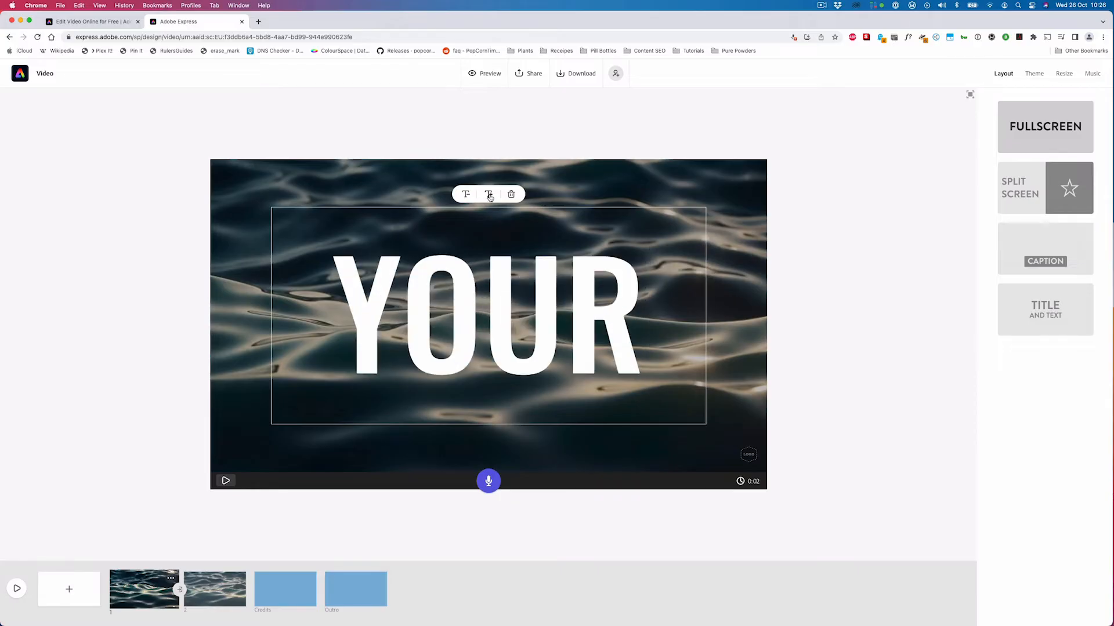
{"action": "left_click", "coordinate": [466, 193]}
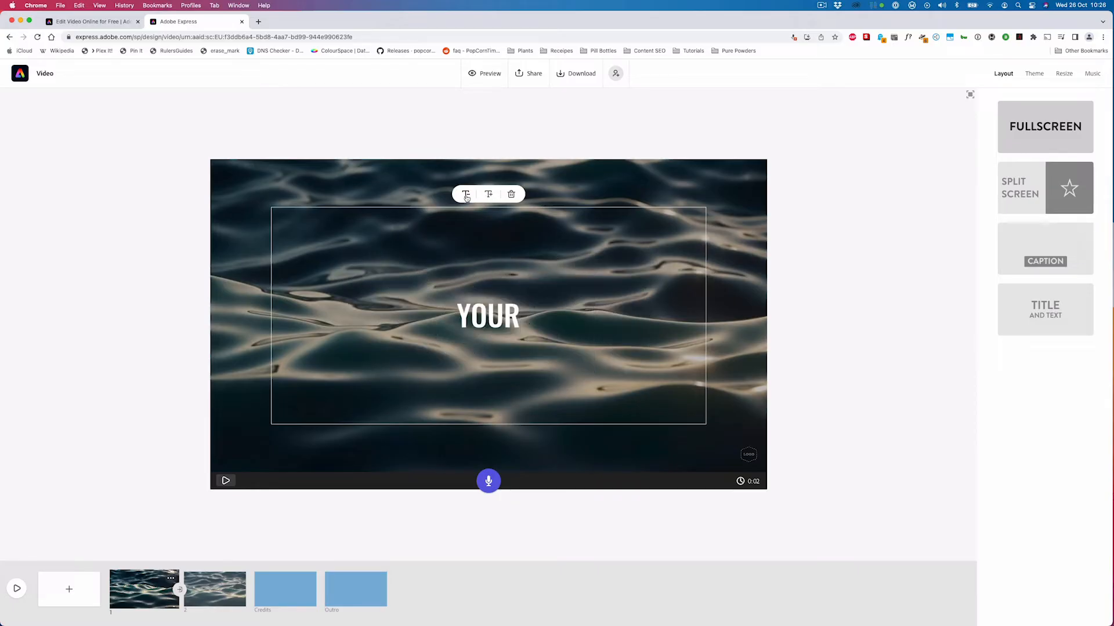
{"action": "left_click", "coordinate": [488, 316]}
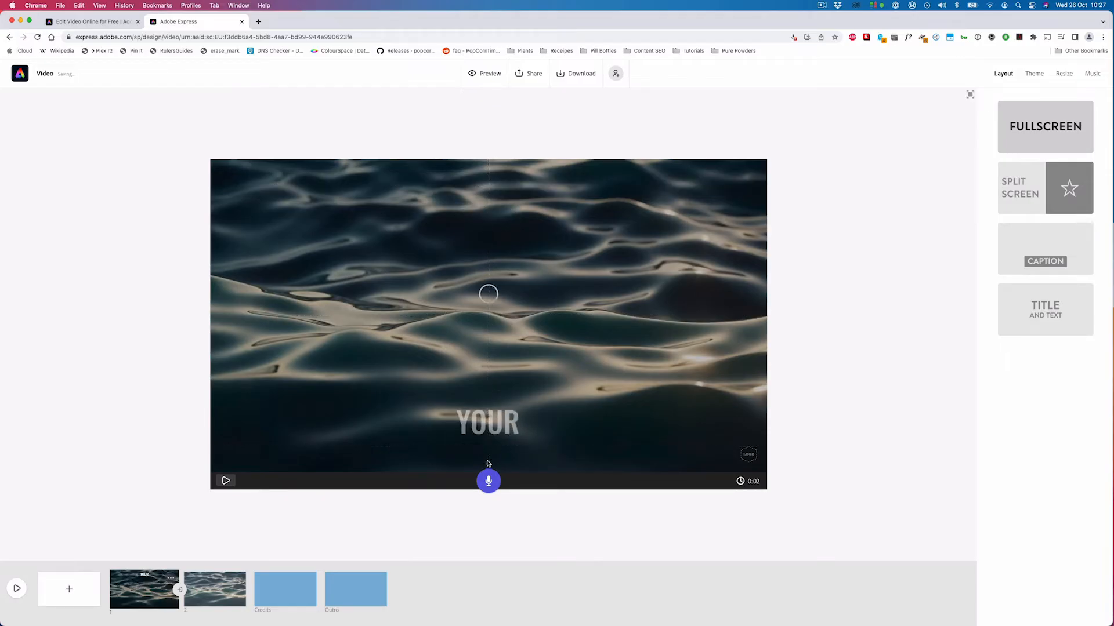
{"action": "left_click", "coordinate": [226, 481]}
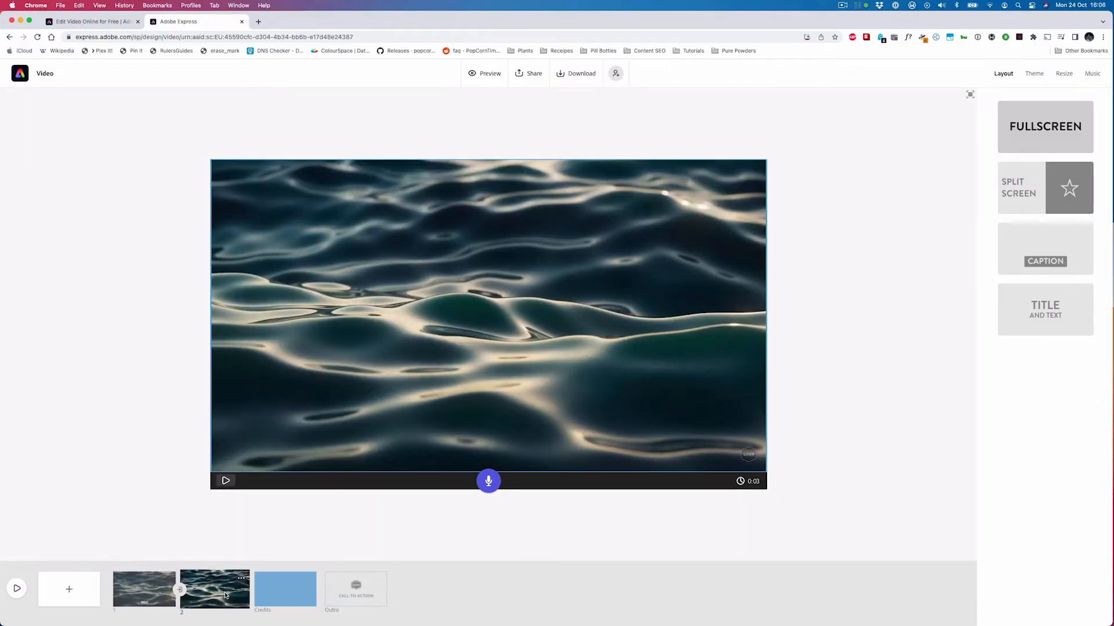
Add a lighthouse clip captioned JOURNEY to slide 2, plus a third slide
{"action": "left_click", "coordinate": [487, 316]}
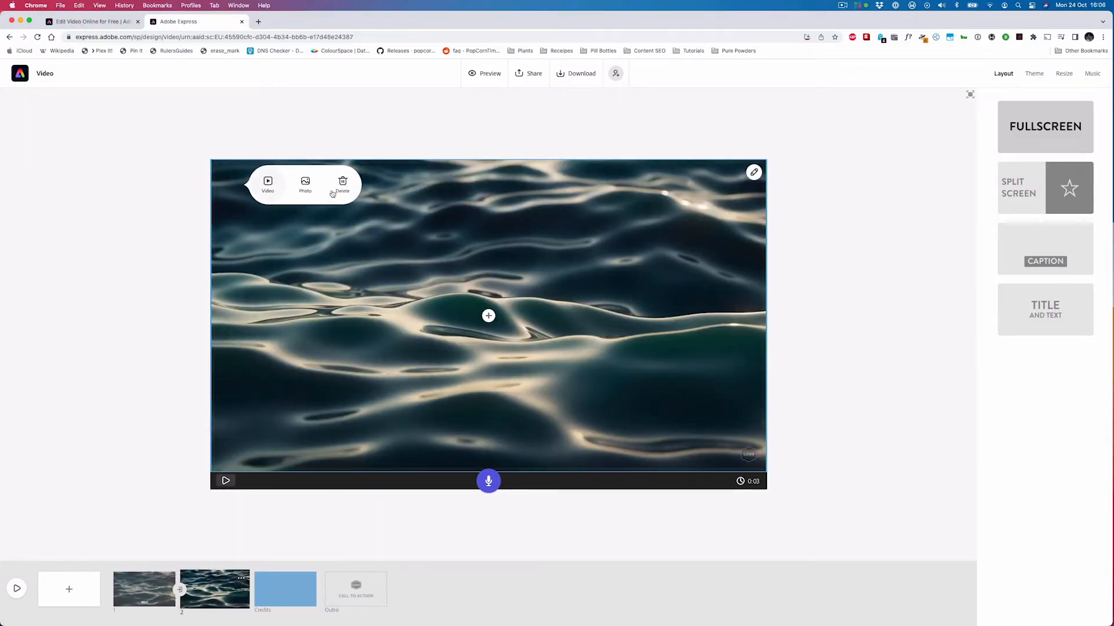
{"action": "left_click", "coordinate": [268, 184]}
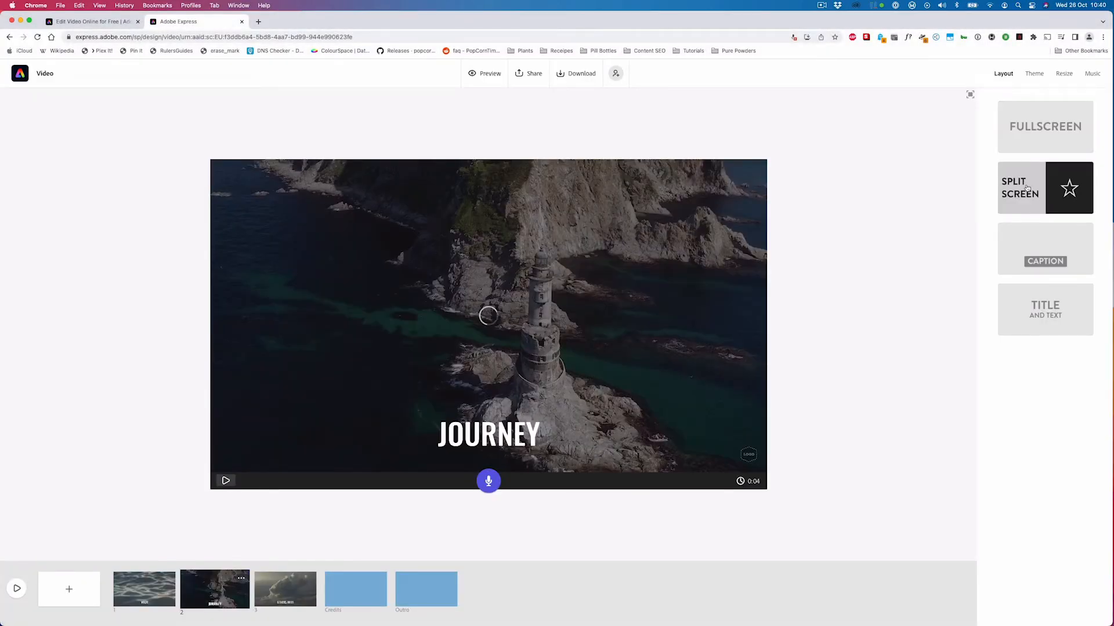
{"action": "left_click", "coordinate": [1019, 188]}
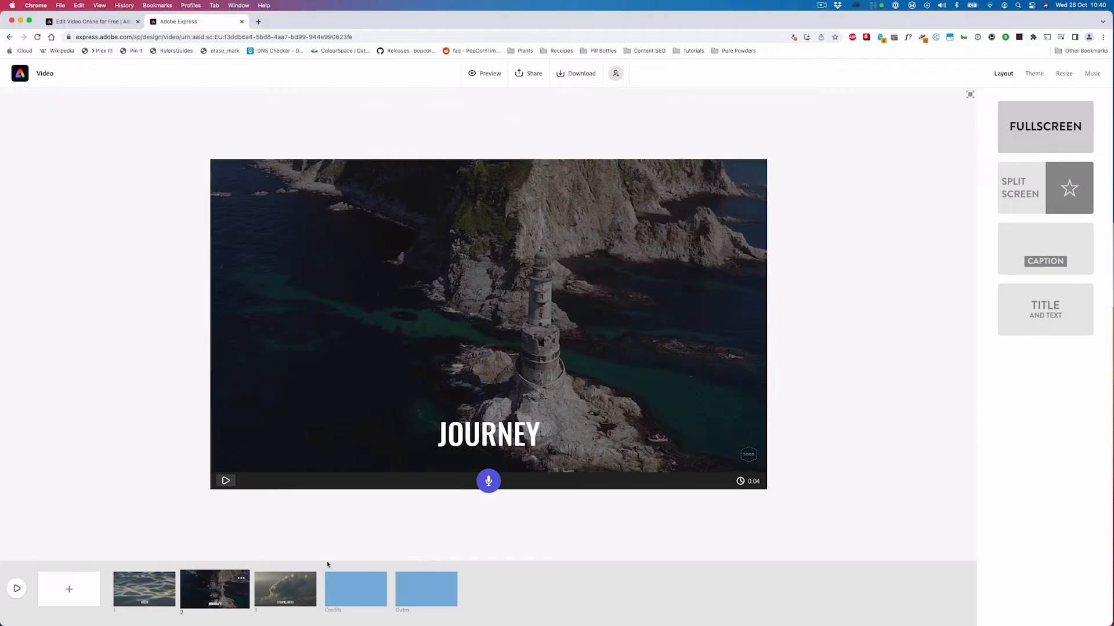
Move through Credits to the Outro slide and open its photo library
{"action": "left_click", "coordinate": [355, 588]}
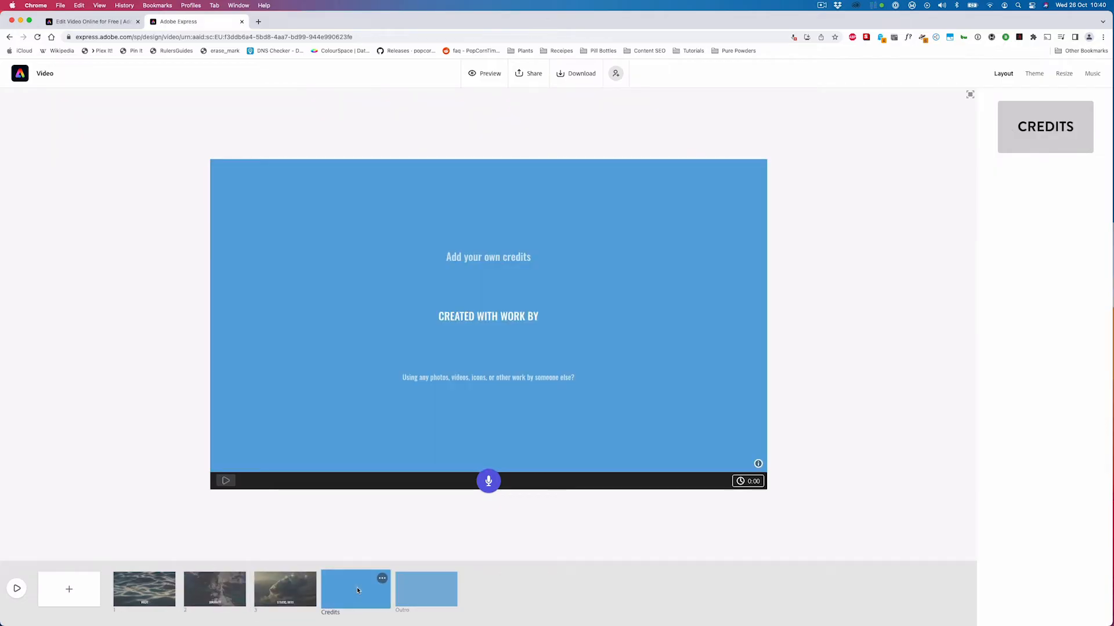
{"action": "left_click", "coordinate": [425, 589]}
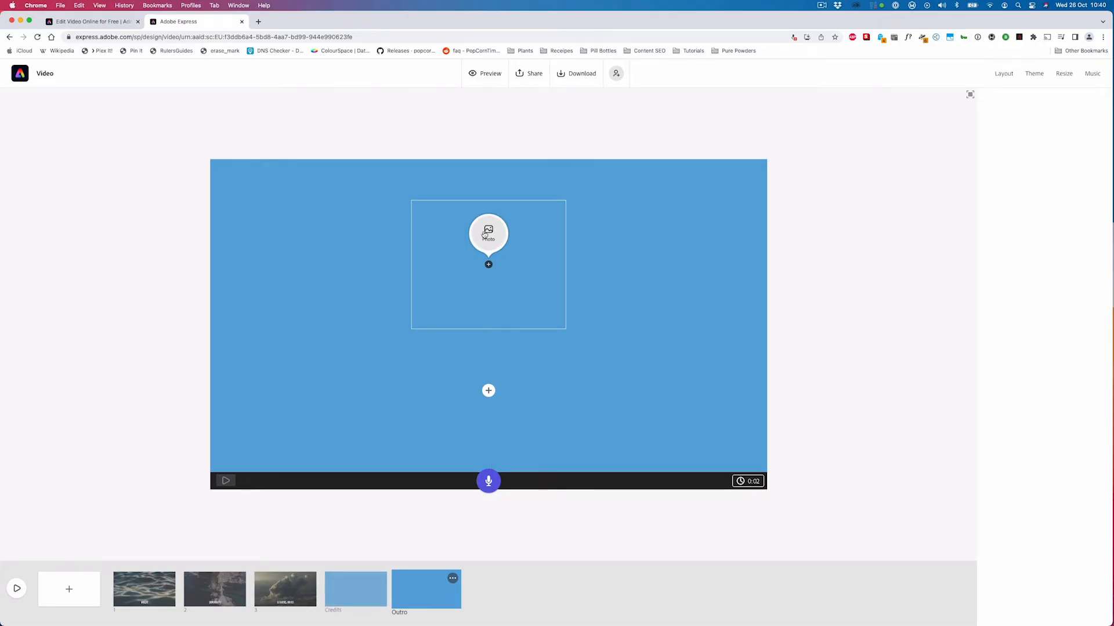
{"action": "left_click", "coordinate": [488, 234]}
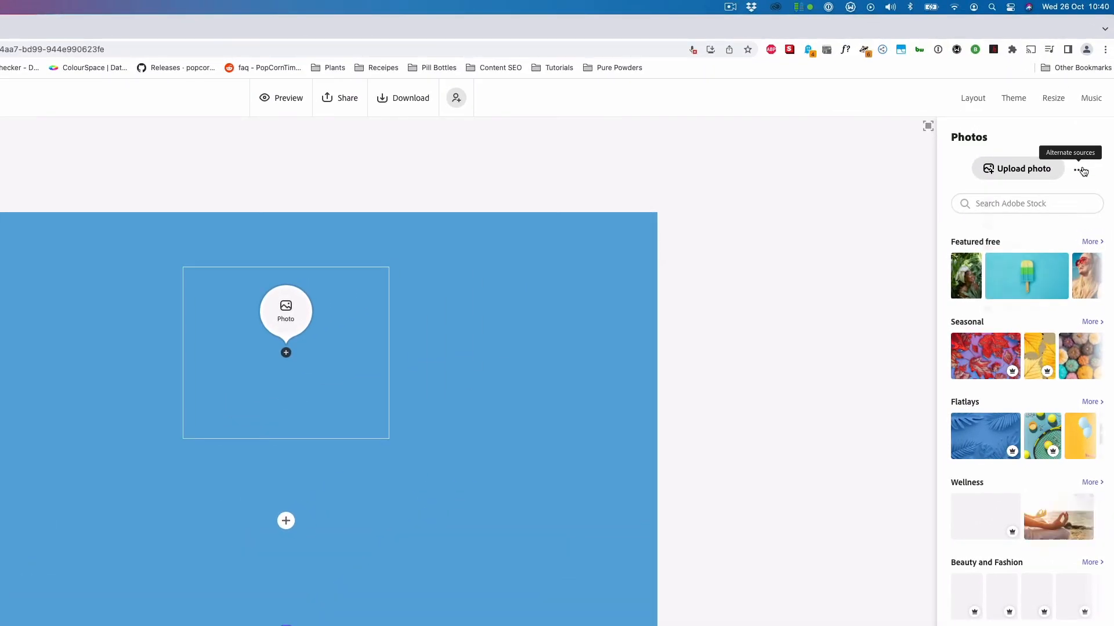
{"action": "left_click", "coordinate": [1078, 169]}
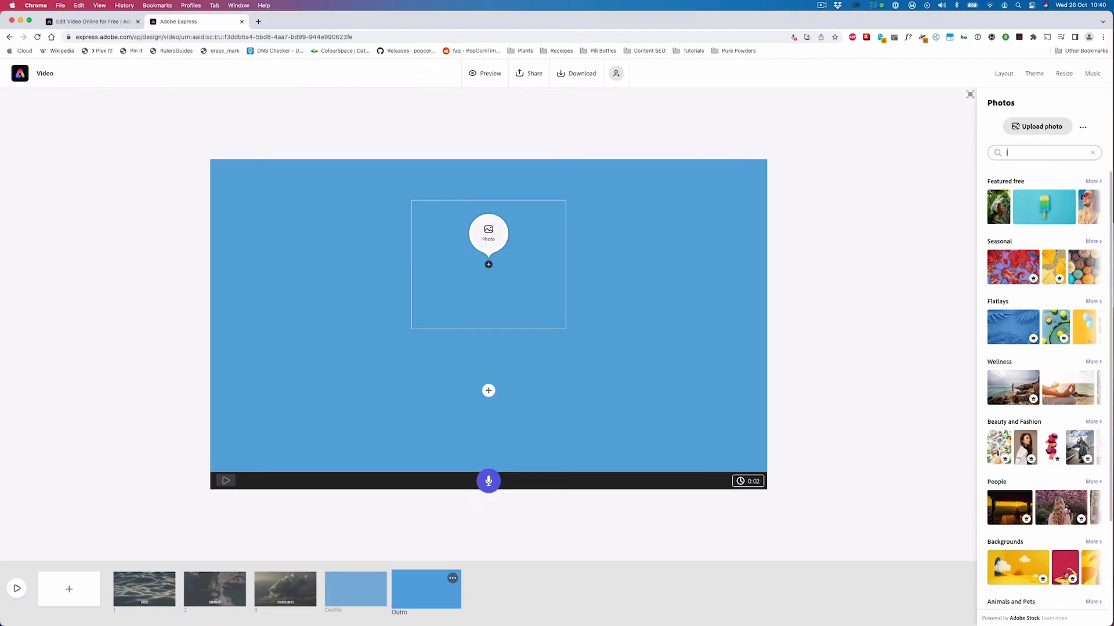
{"action": "type", "text": "Icon"}
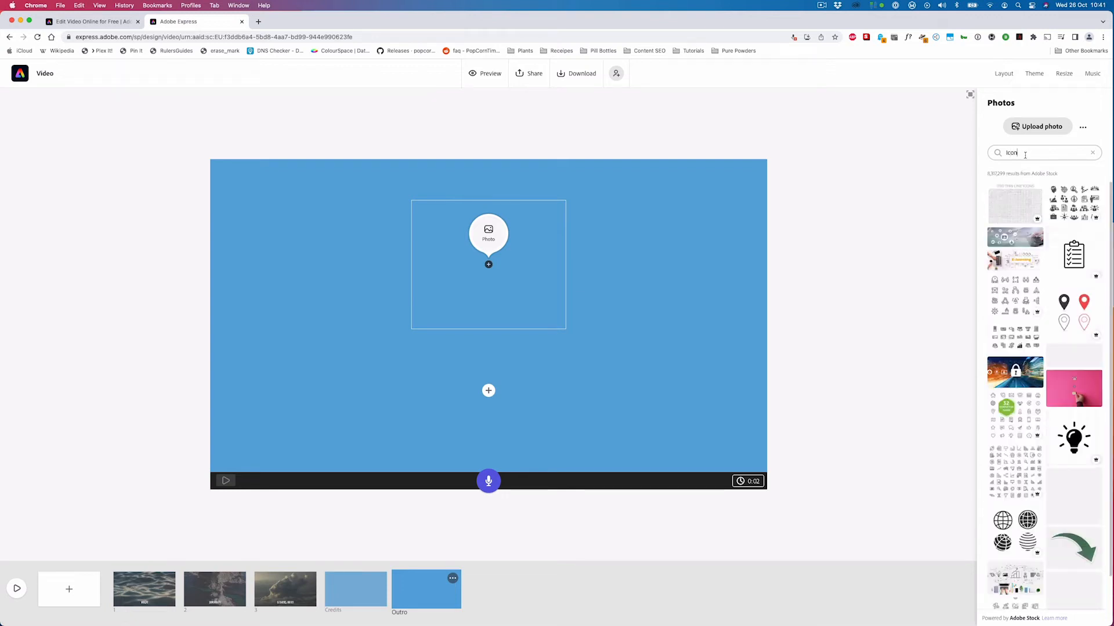
{"action": "scroll", "scroll_direction": "down", "scroll_amount": 3}
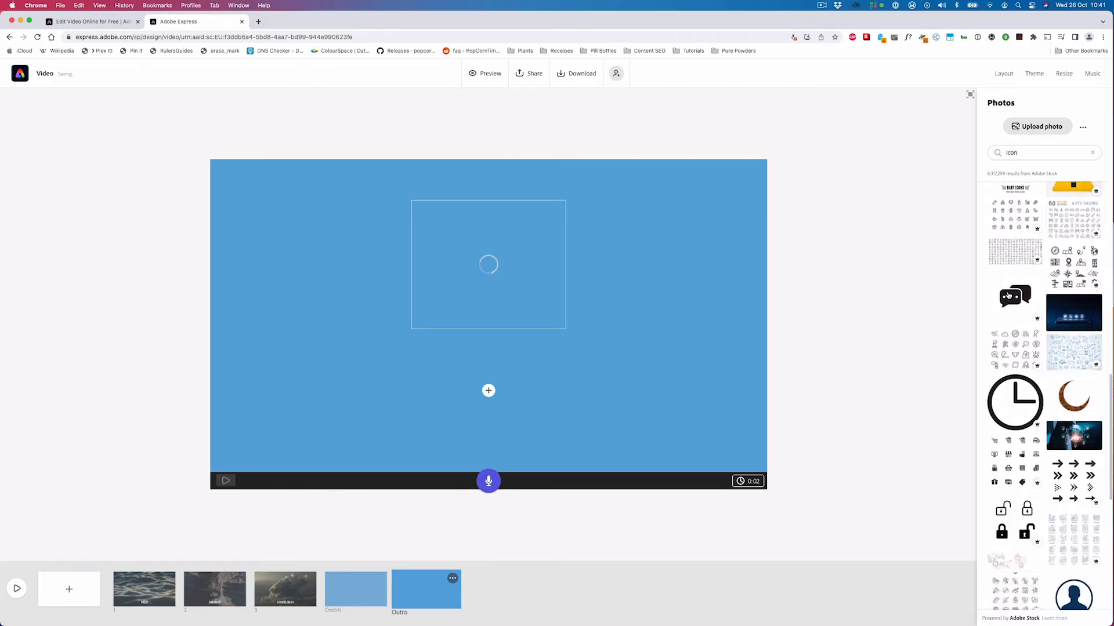
{"action": "left_click", "coordinate": [1014, 296]}
{"action": "type", "text": "www."}
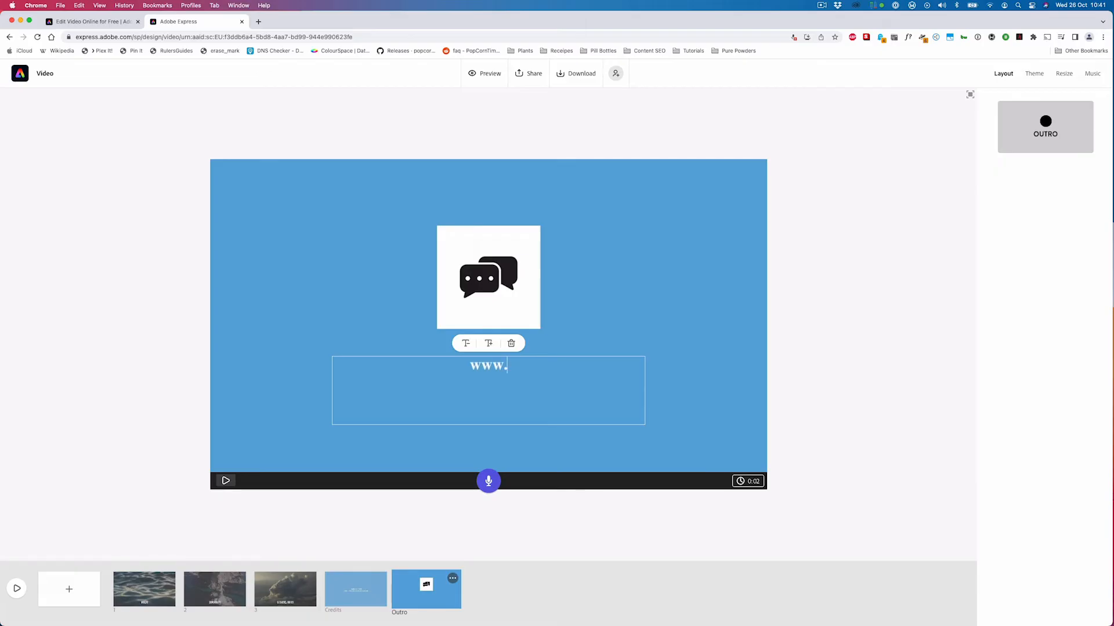
{"action": "type", "text": "yourwebsite.com"}
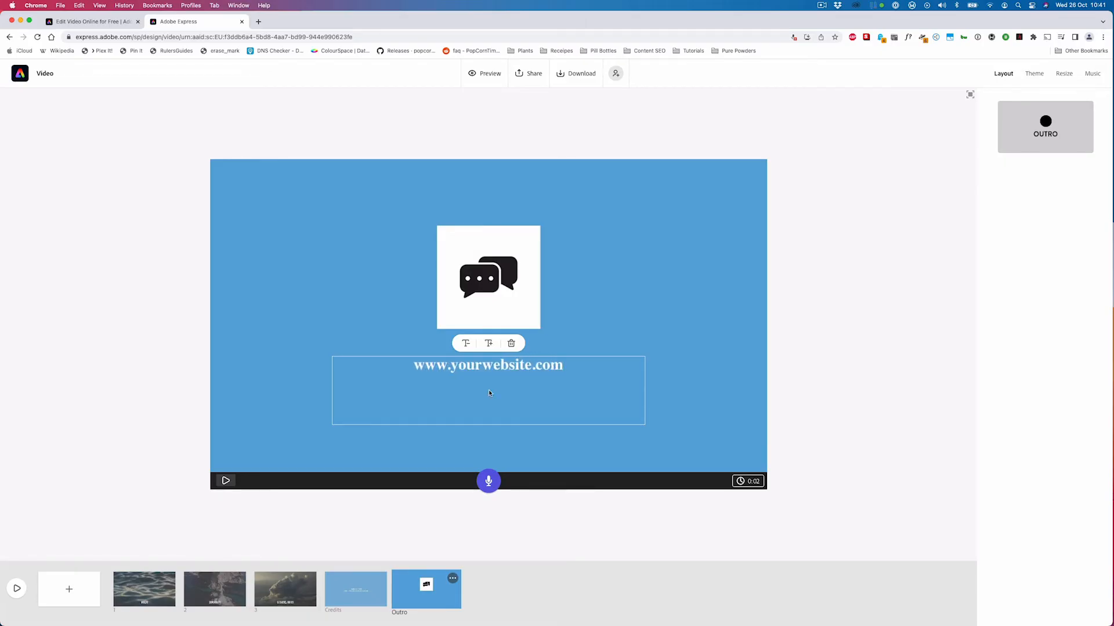
{"action": "left_click", "coordinate": [787, 276]}
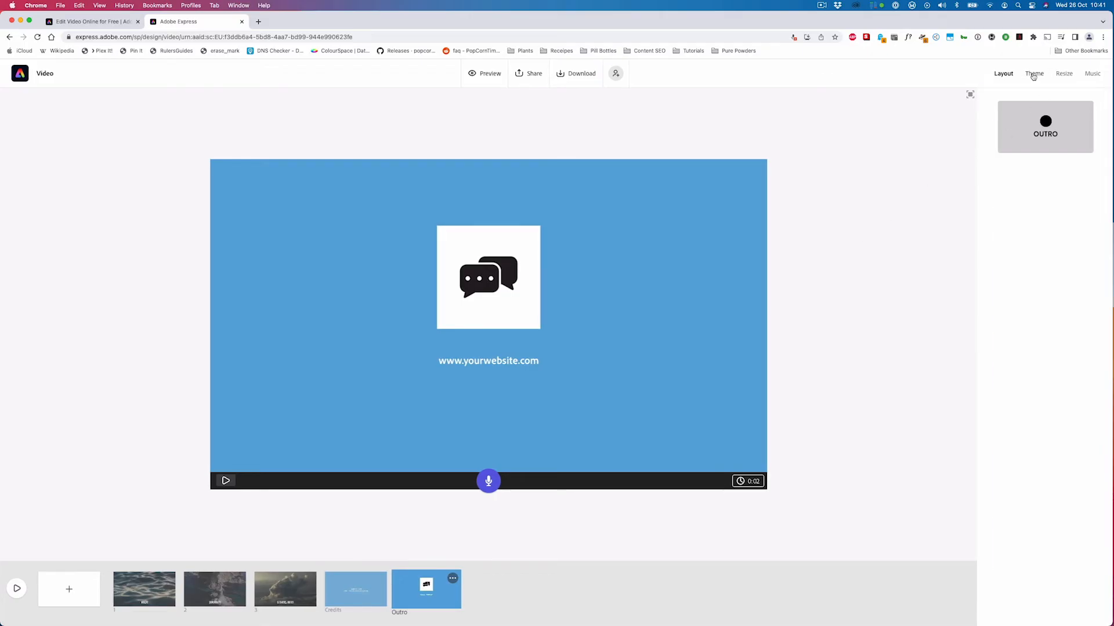
Try Flair, return to Tidal, and shuffle to a white background with blue text
{"action": "left_click", "coordinate": [1033, 73]}
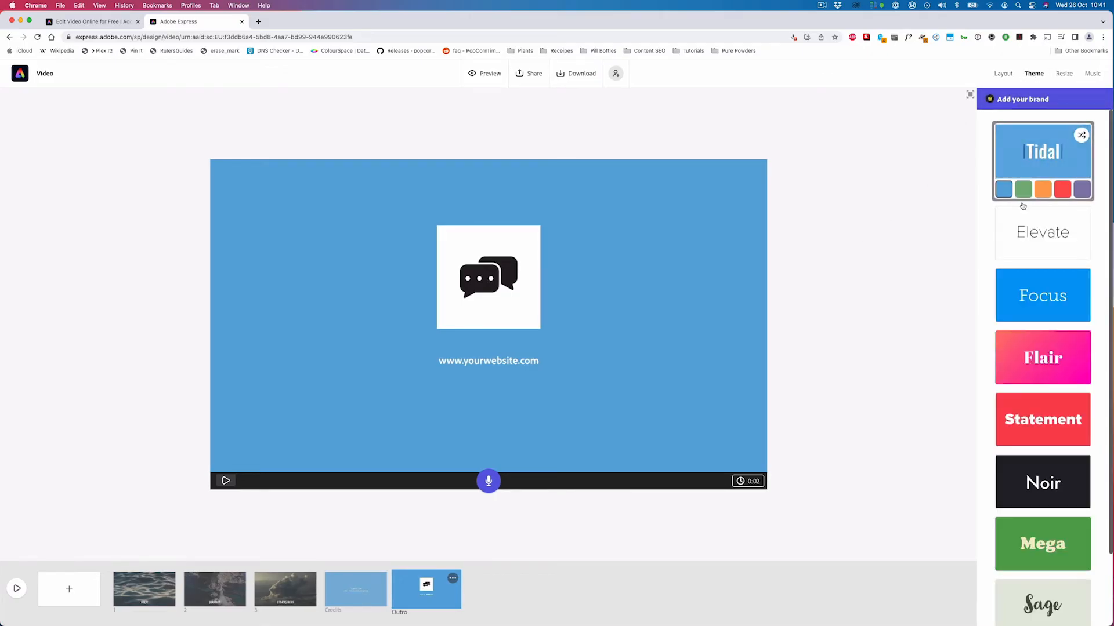
{"action": "left_click", "coordinate": [1042, 284]}
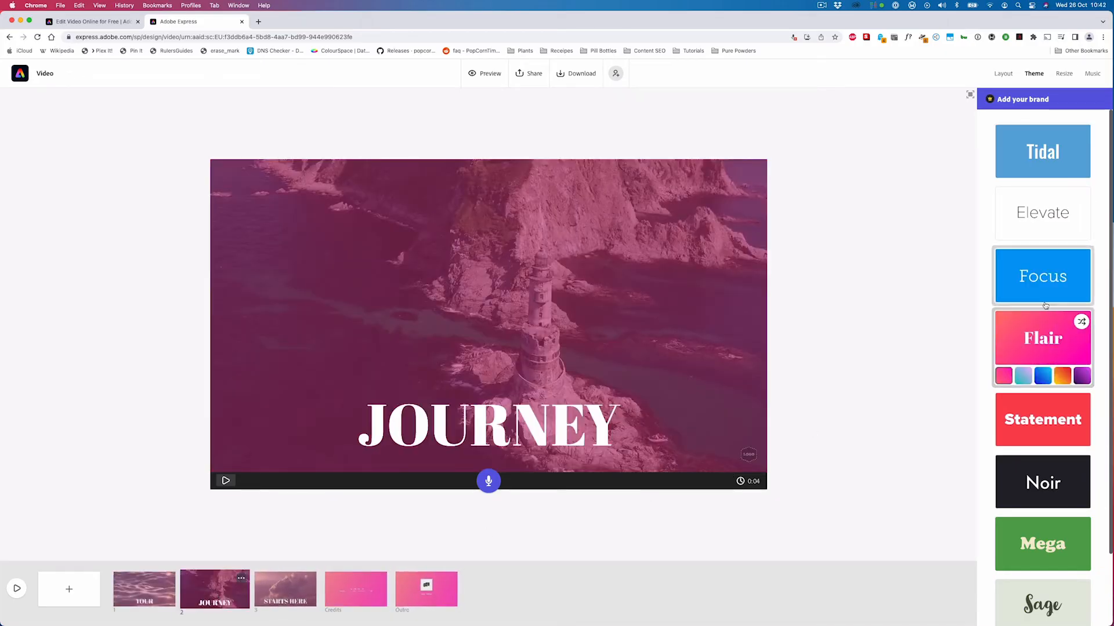
{"action": "left_click", "coordinate": [1042, 420]}
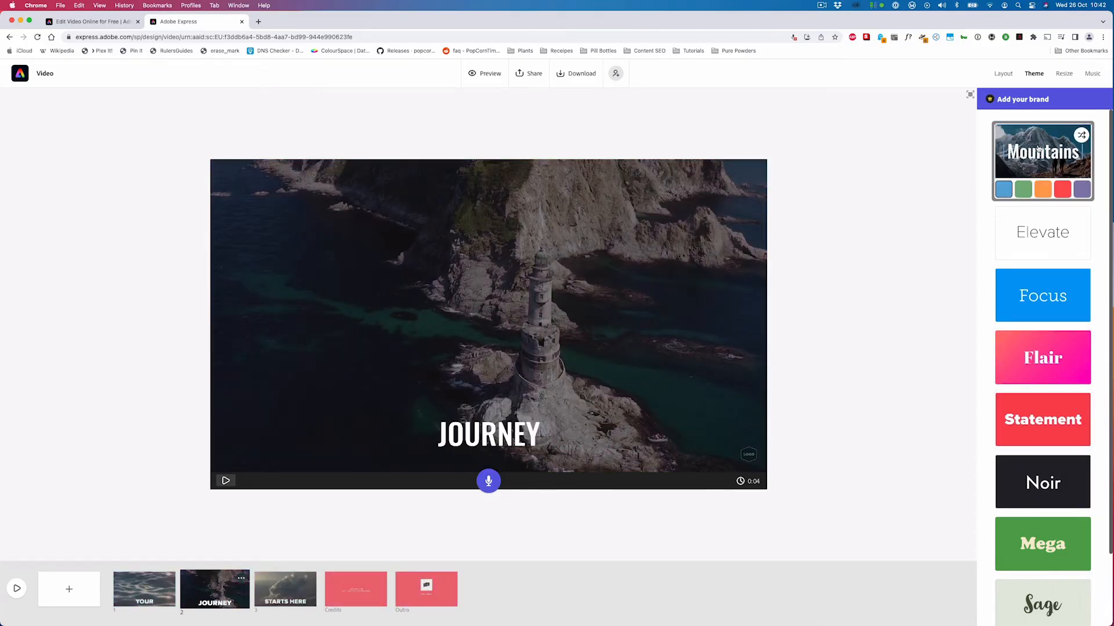
{"action": "left_click", "coordinate": [1024, 189]}
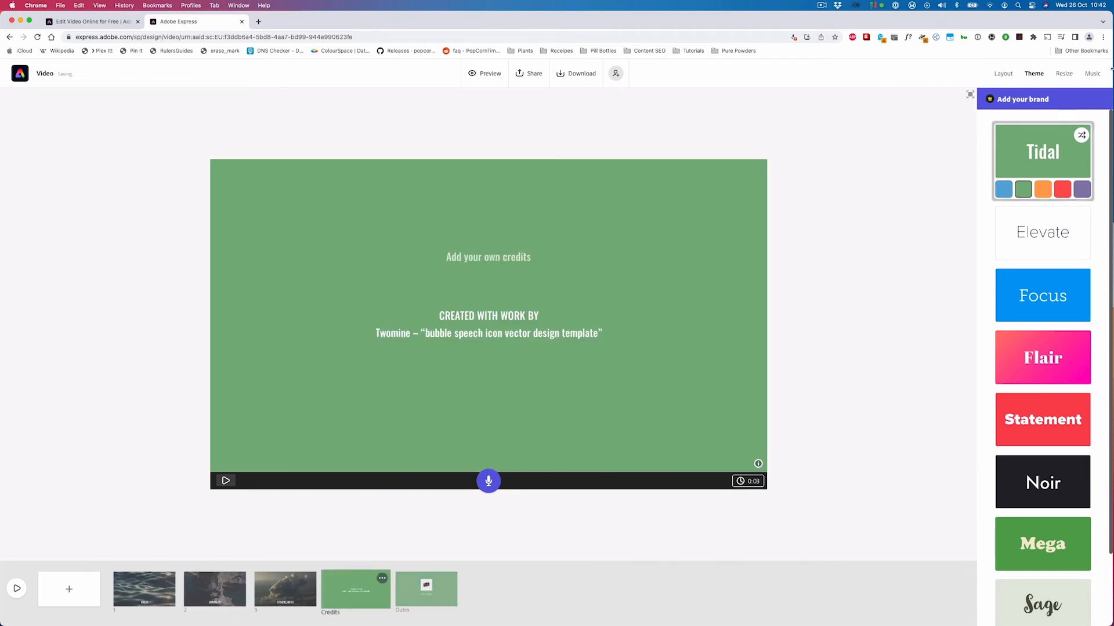
{"action": "left_click", "coordinate": [1043, 189]}
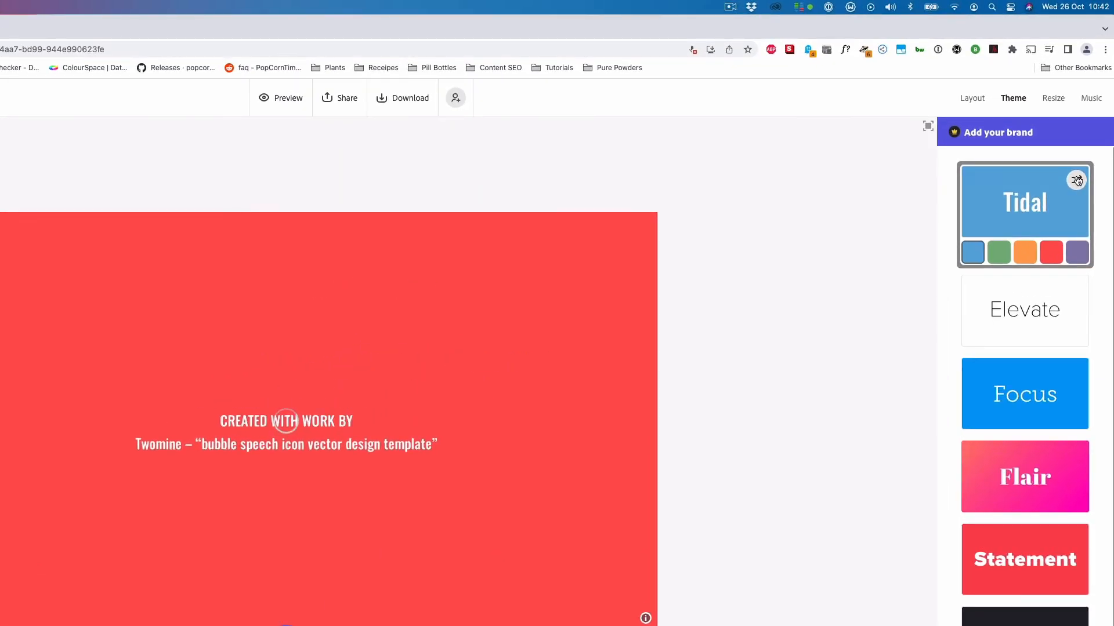
{"action": "left_click", "coordinate": [1025, 215]}
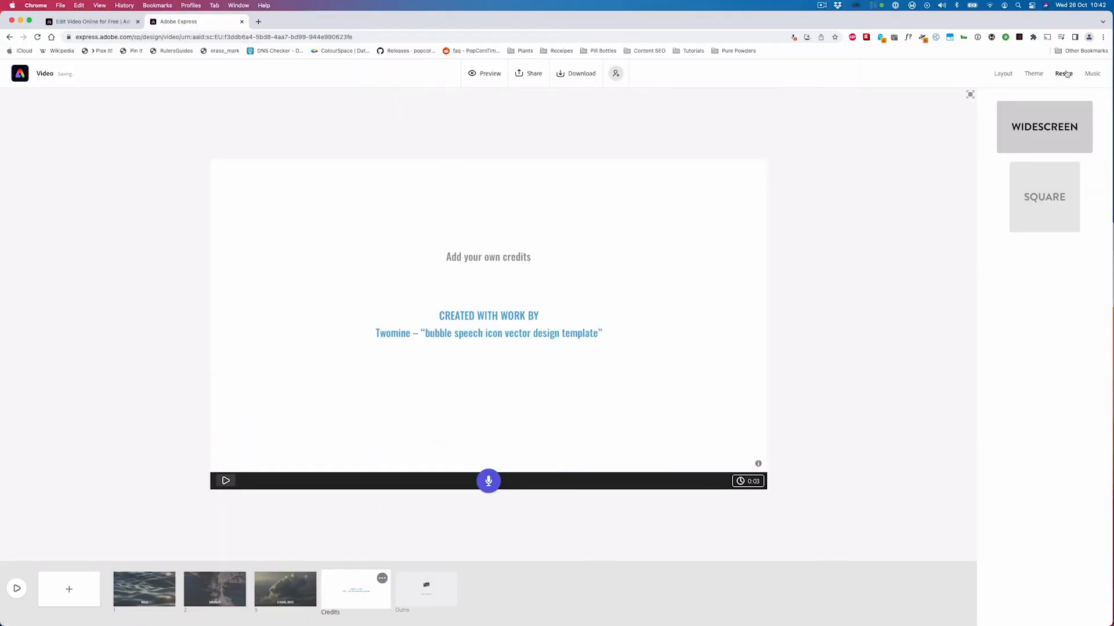
{"action": "left_click", "coordinate": [143, 589]}
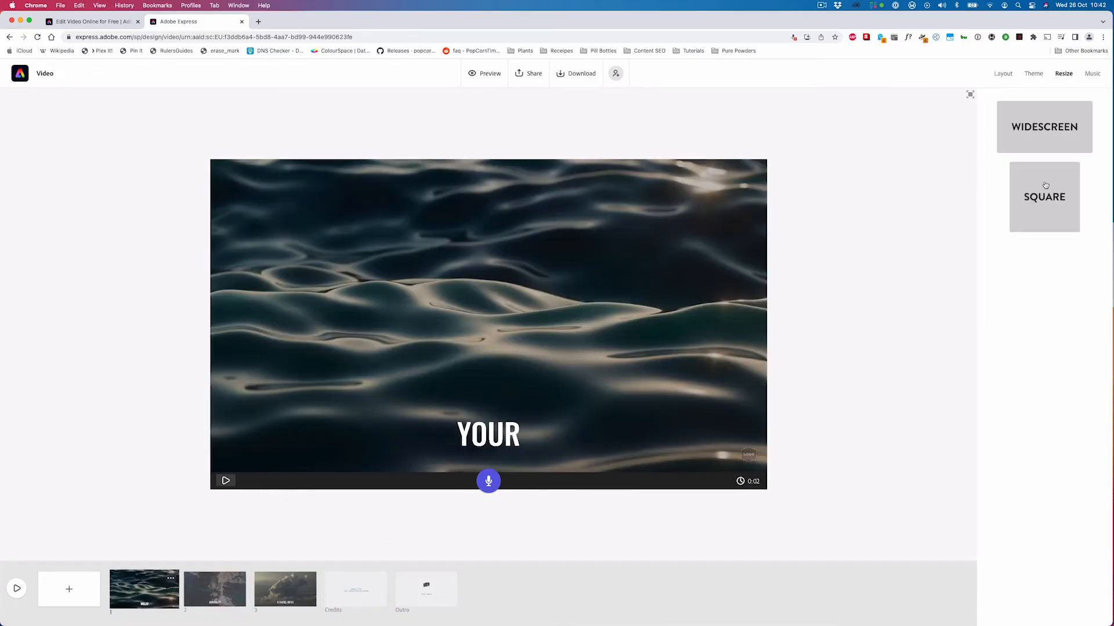
{"action": "left_click", "coordinate": [1043, 196]}
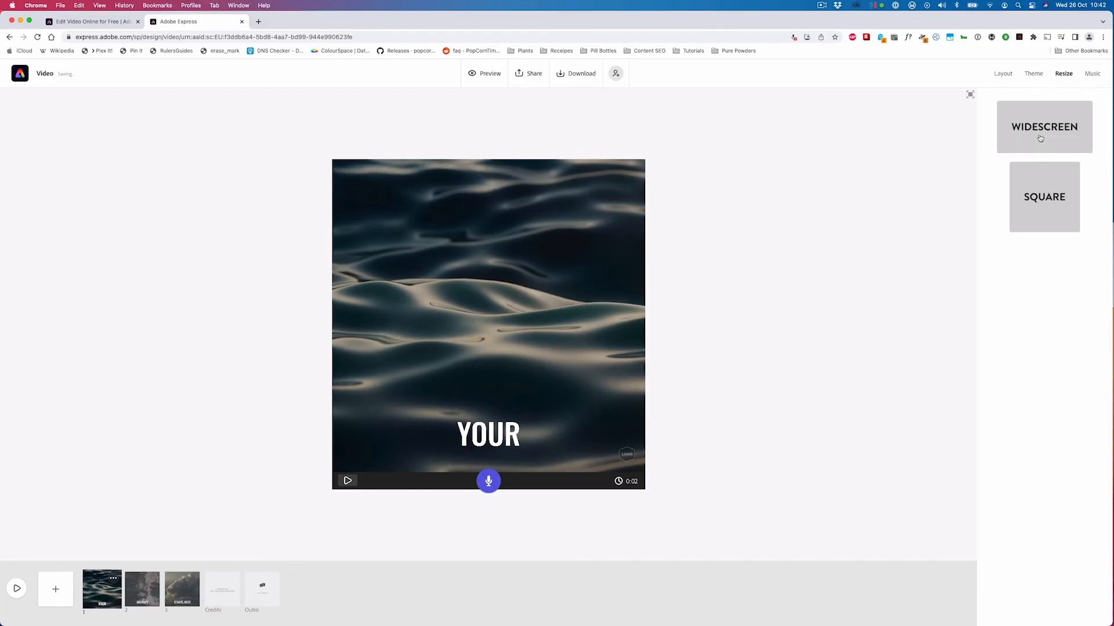
{"action": "left_click", "coordinate": [1044, 127]}
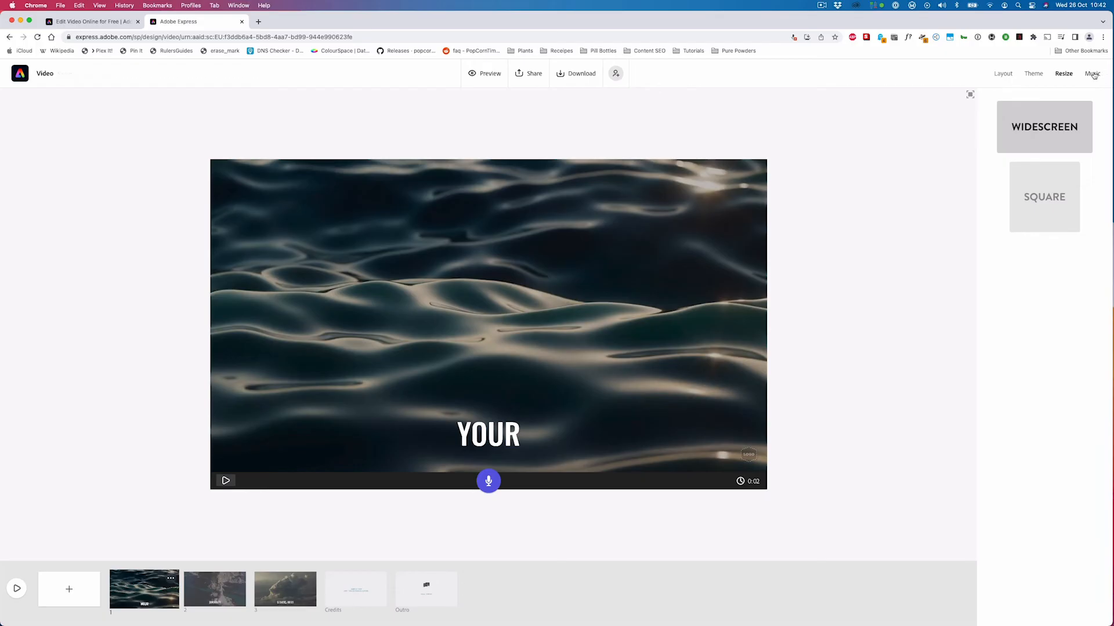
Replace the Sunlit Valley background music with the Woodland Jam track
{"action": "left_click", "coordinate": [1093, 74]}
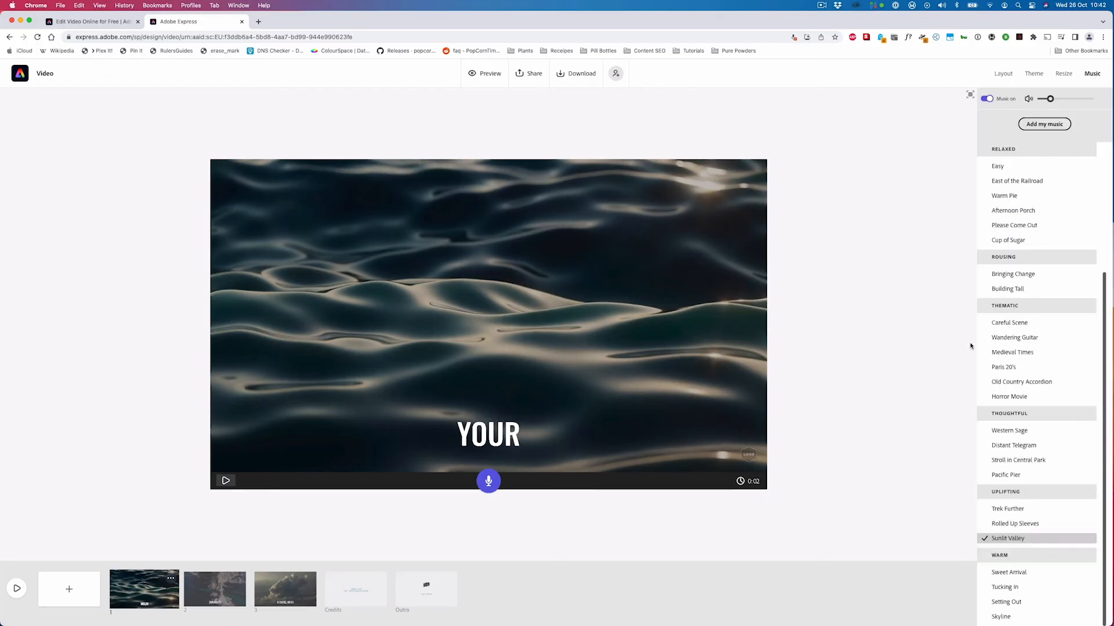
{"action": "scroll", "scroll_direction": "up", "scroll_amount": 3}
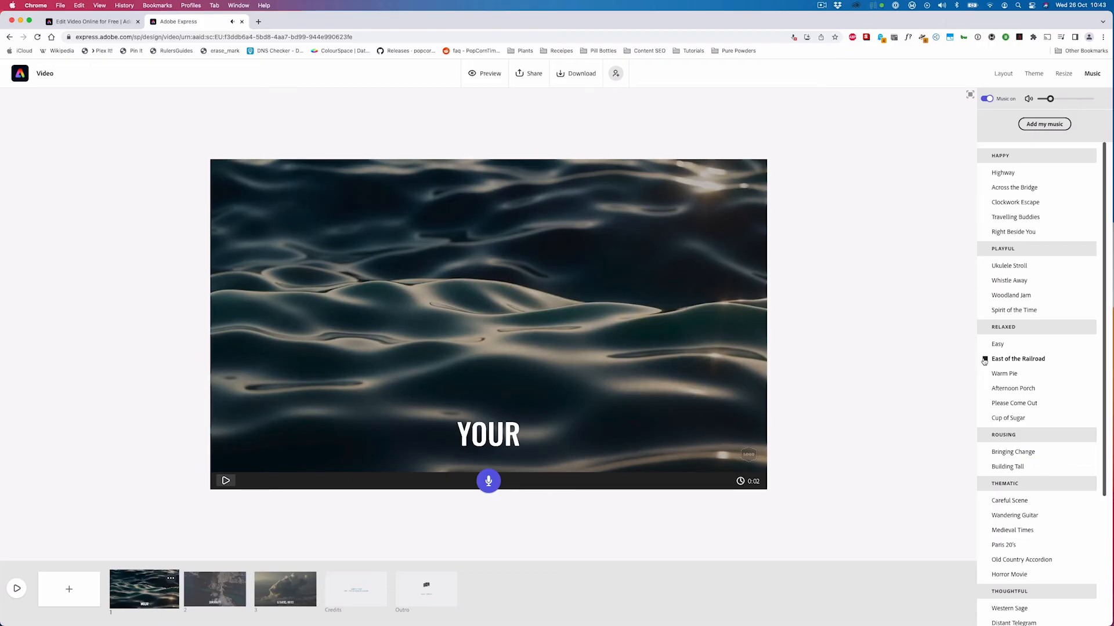
{"action": "left_click", "coordinate": [1011, 294]}
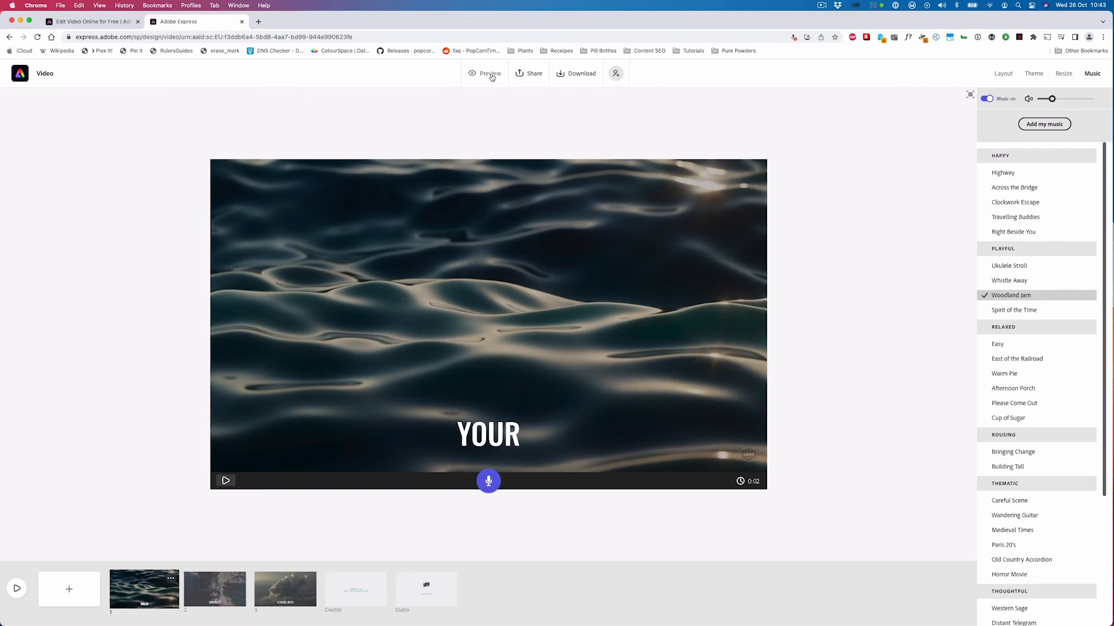
{"action": "left_click", "coordinate": [489, 73]}
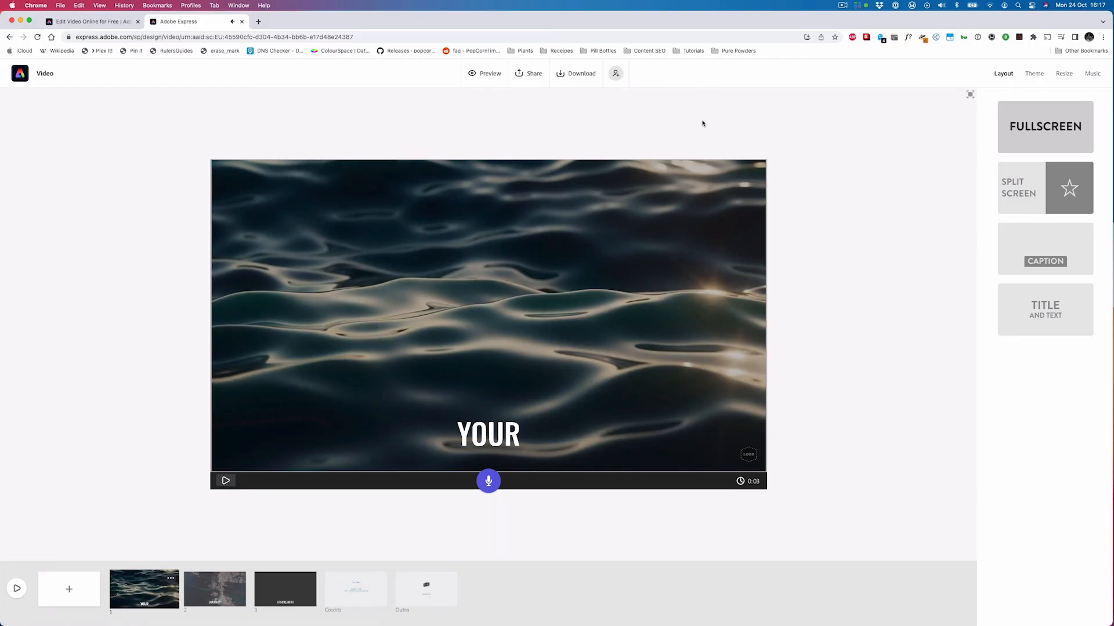
Send the video to Google Drive, dismiss the preparing notice, and start inviting collaborators
{"action": "left_click", "coordinate": [529, 73]}
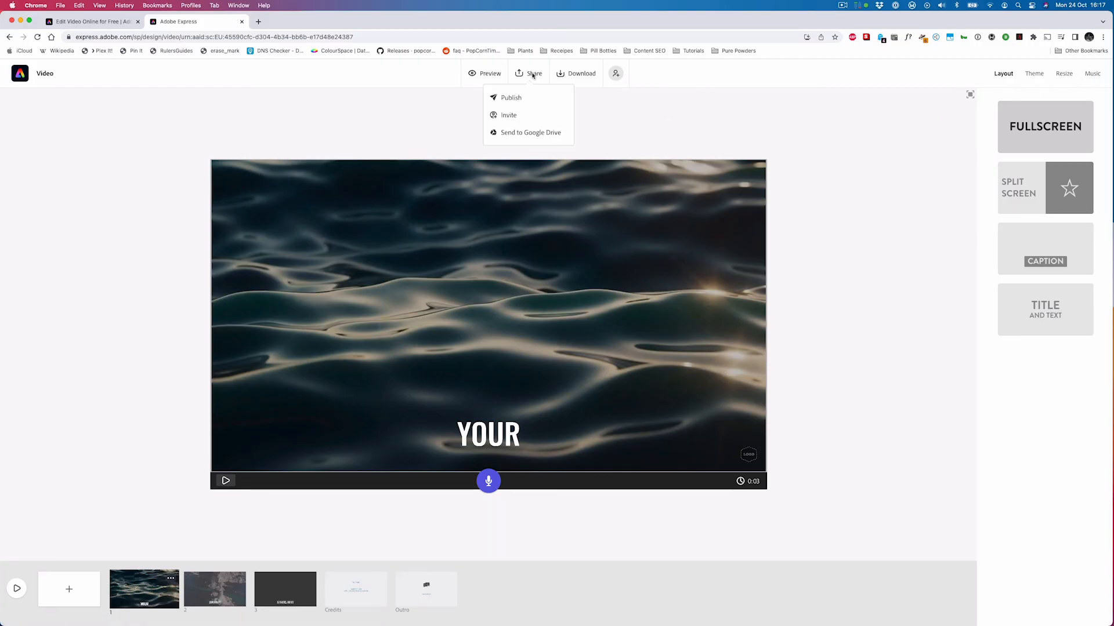
{"action": "mouse_move", "coordinate": [516, 139]}
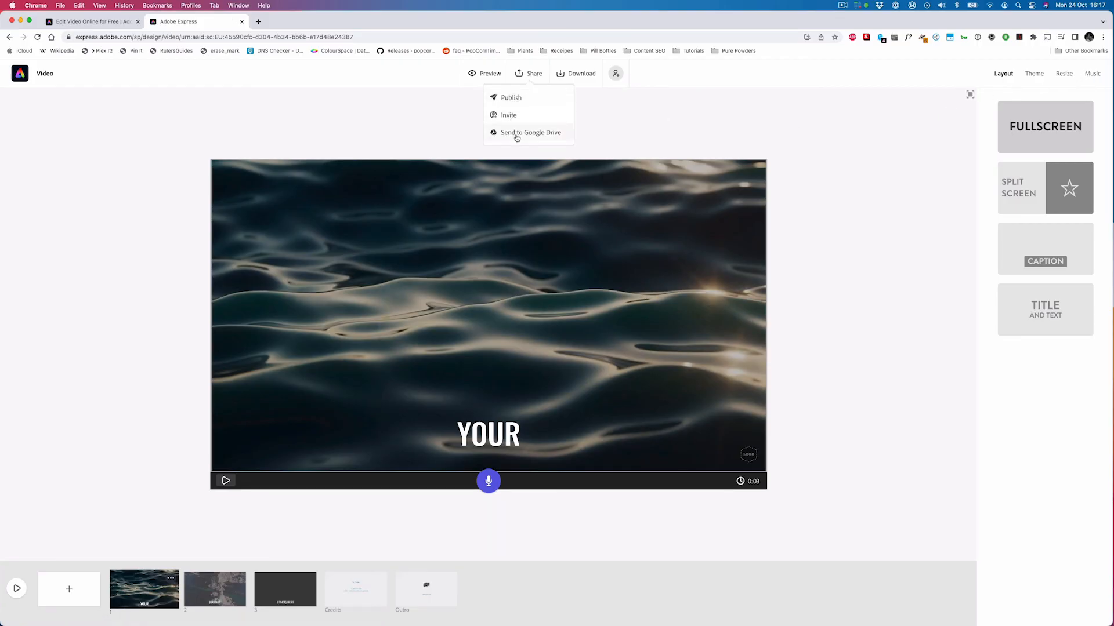
{"action": "left_click", "coordinate": [581, 73]}
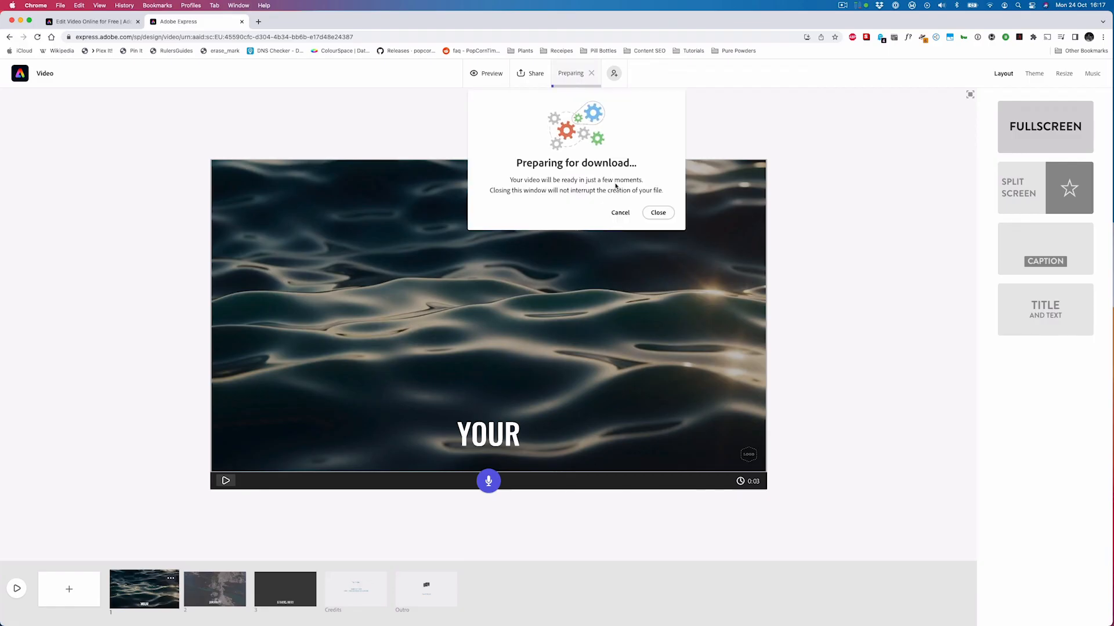
{"action": "left_click", "coordinate": [619, 212]}
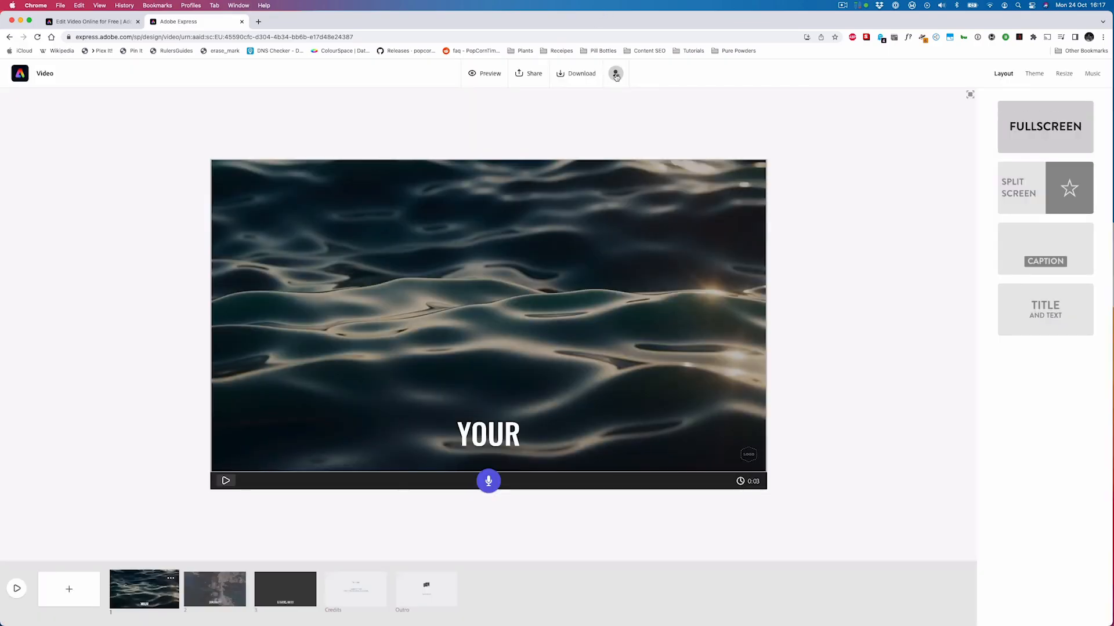
{"action": "left_click", "coordinate": [615, 73]}
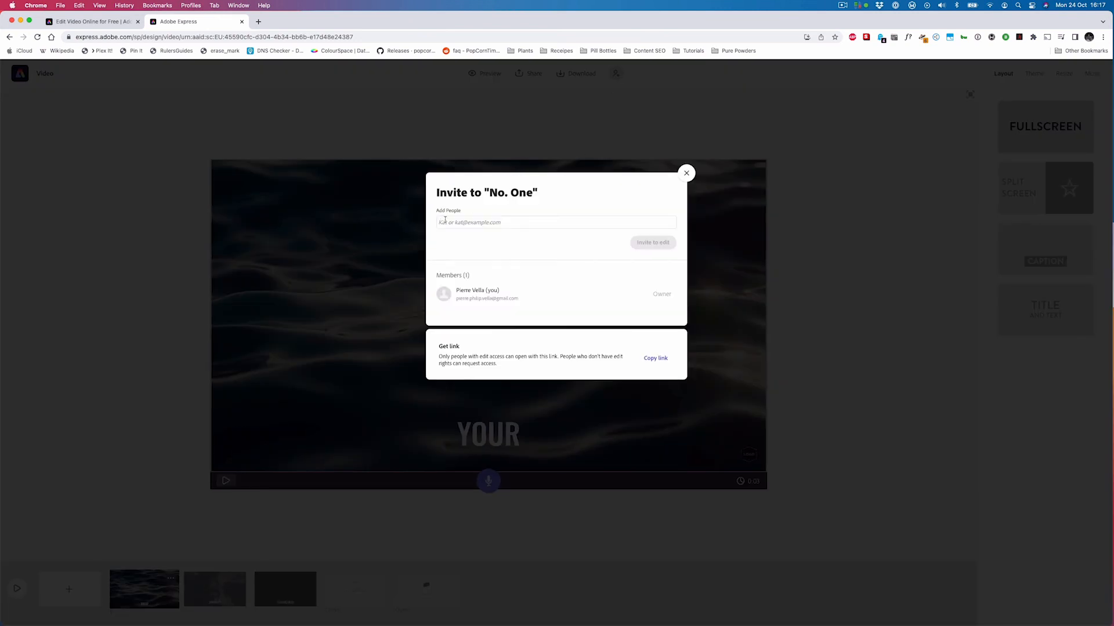